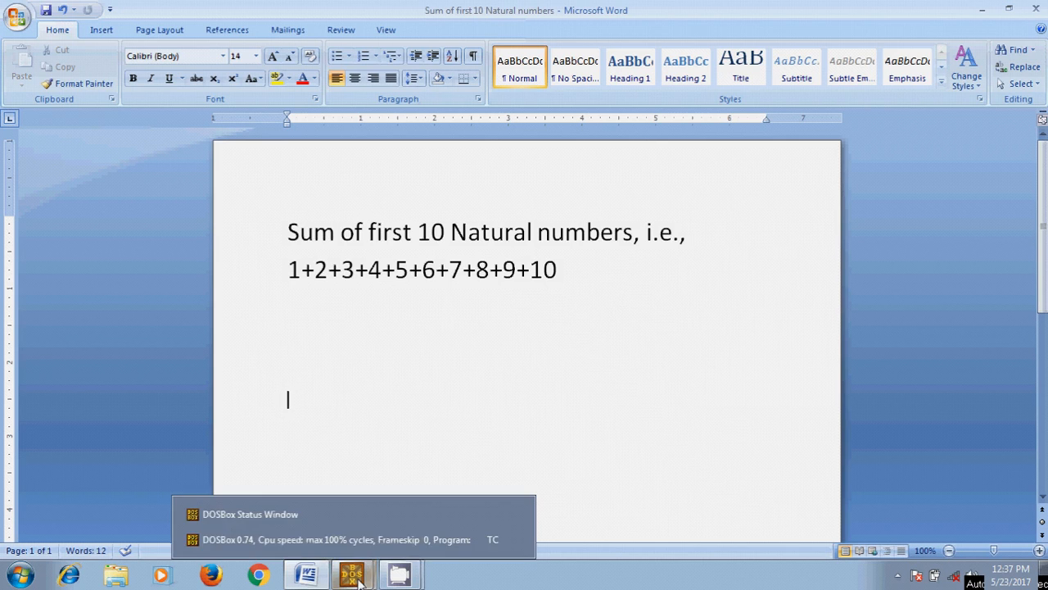
Bring the DOSBox Turbo C++ window with the four #include lines to the front
{"action": "left_click", "coordinate": [352, 573]}
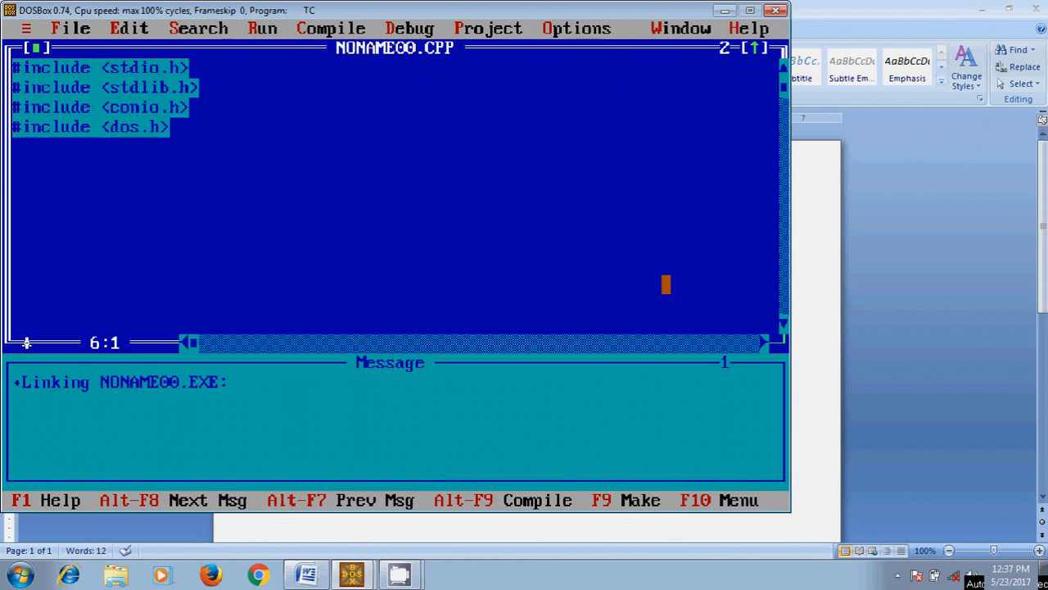
Write int main() with an opening brace and declare int i,sum;
{"action": "type", "text": "int m"}
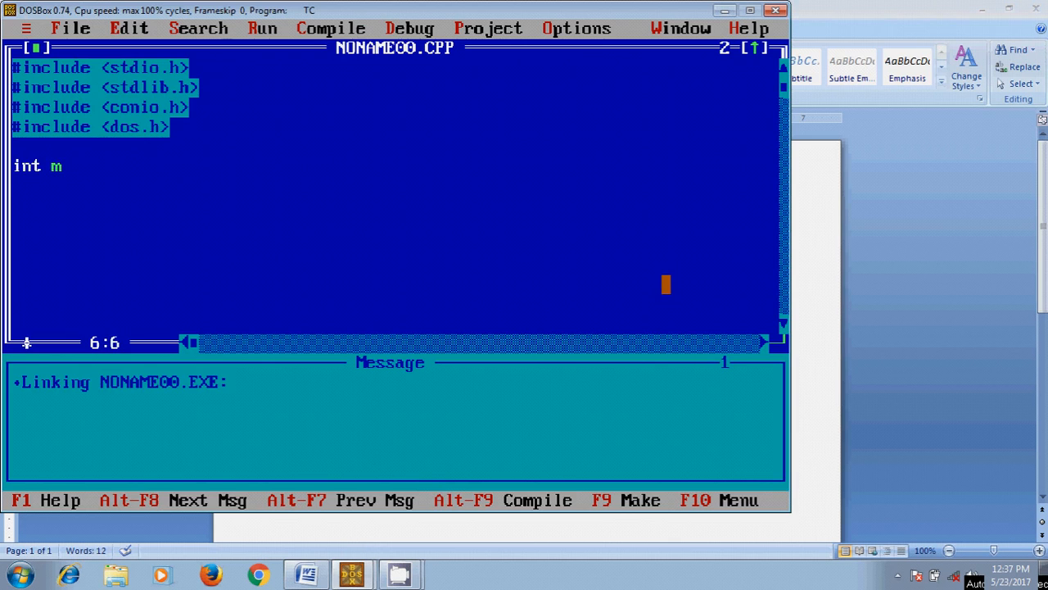
{"action": "type", "text": "ain"}
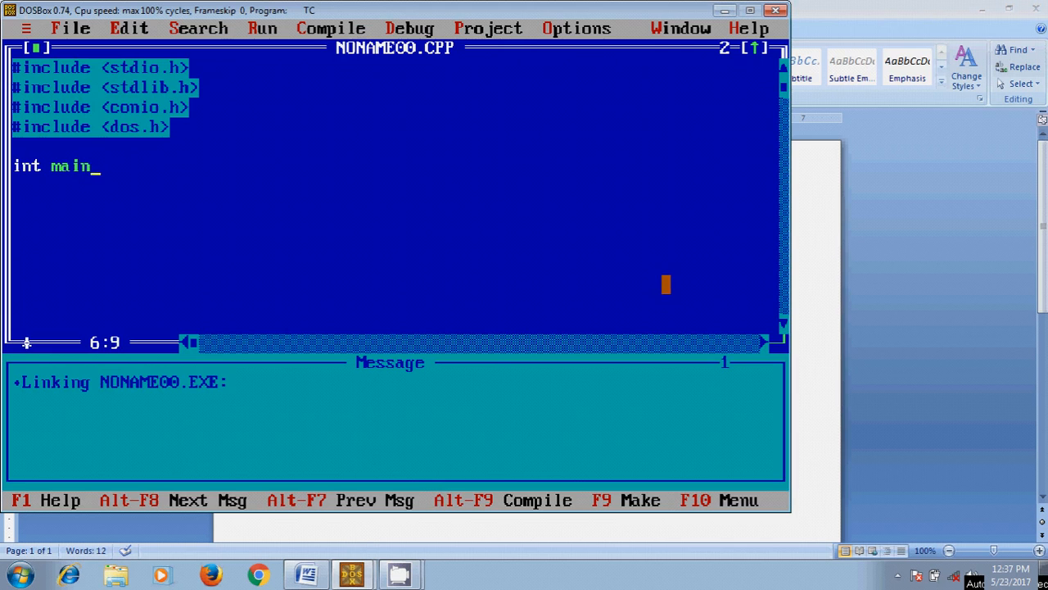
{"action": "type", "text": "()"}
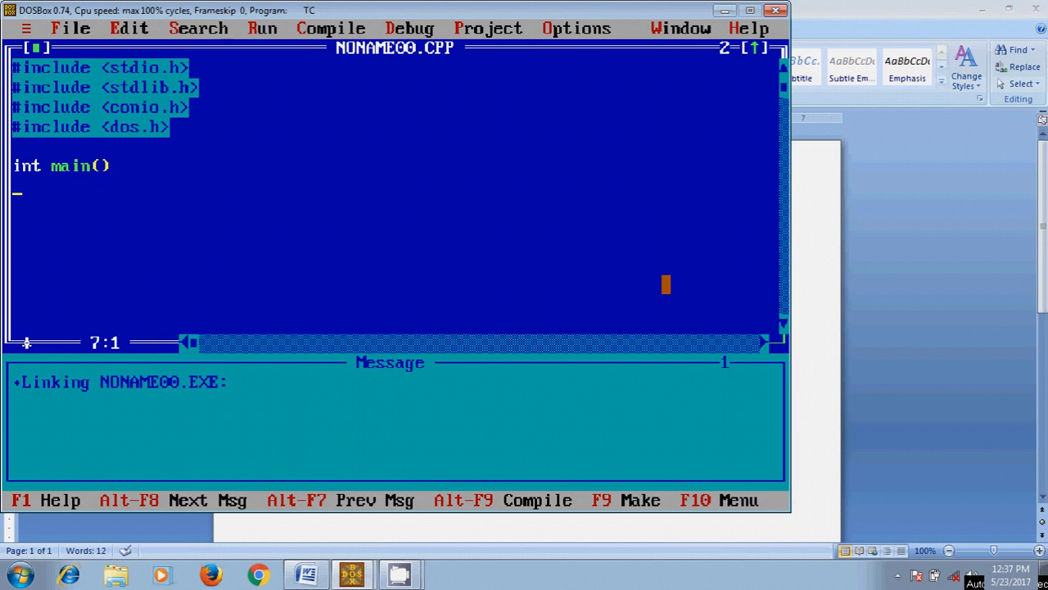
{"action": "type", "text": "{"}
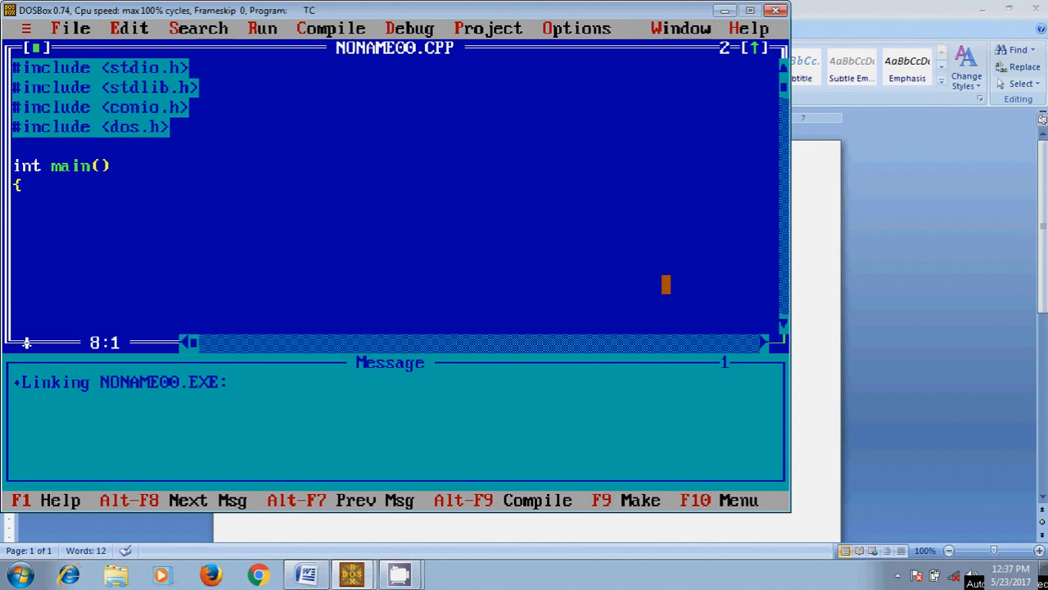
{"action": "type", "text": "int"}
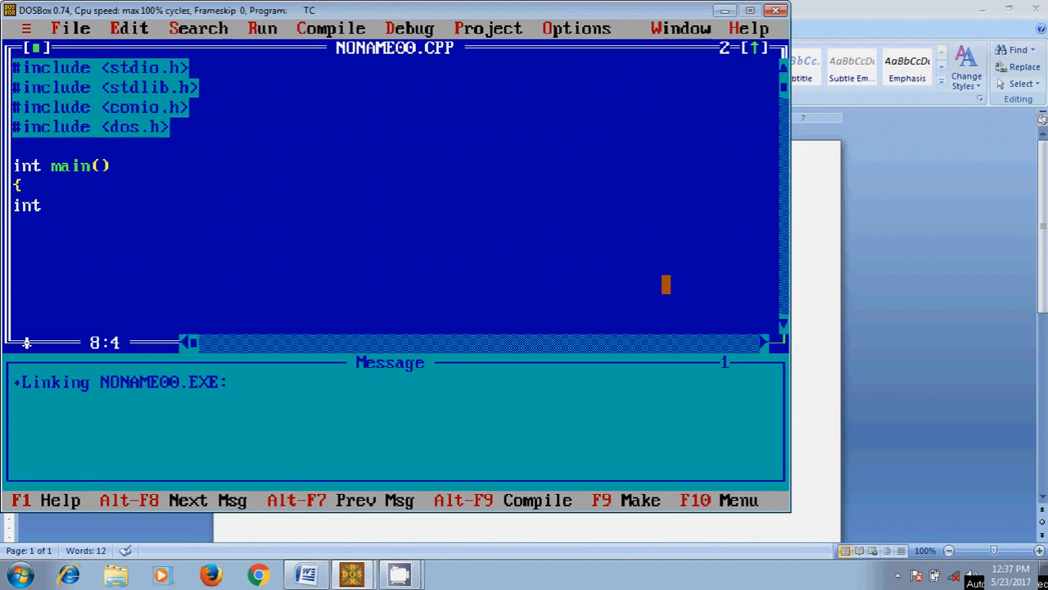
{"action": "type", "text": "i"}
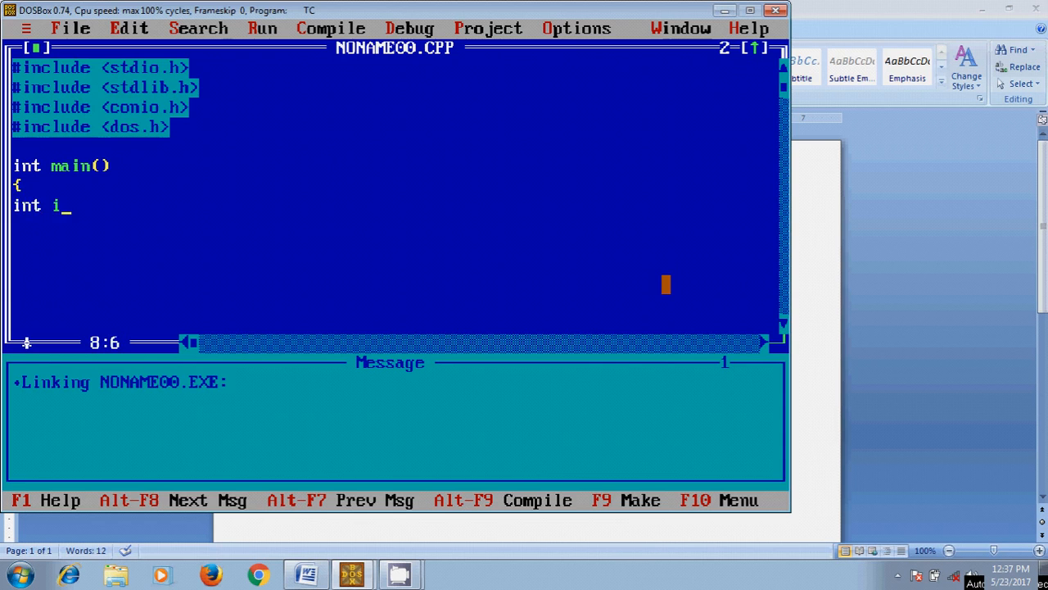
{"action": "type", "text": ","}
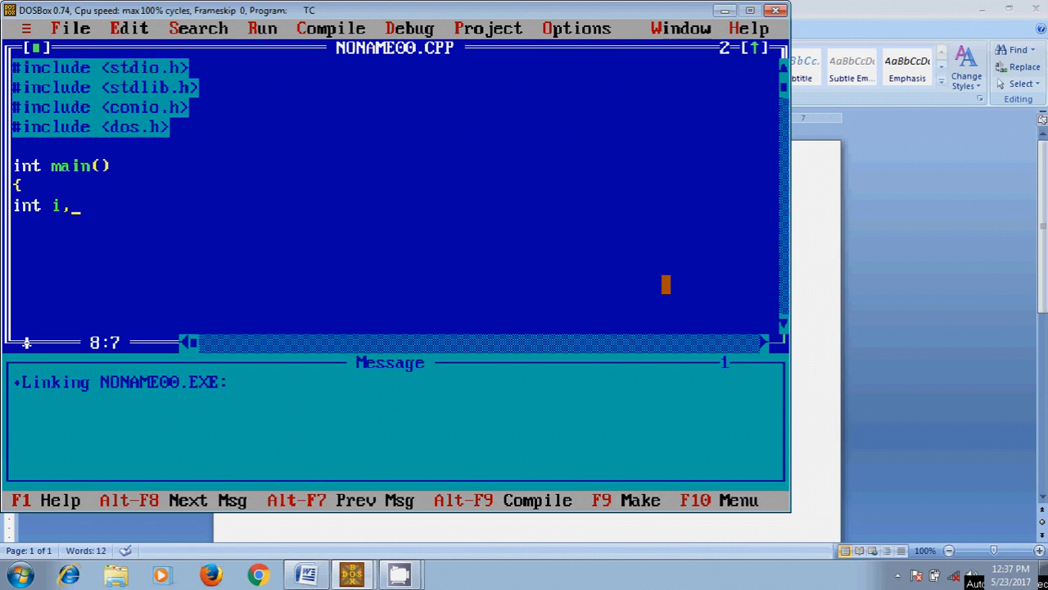
{"action": "type", "text": "sum;"}
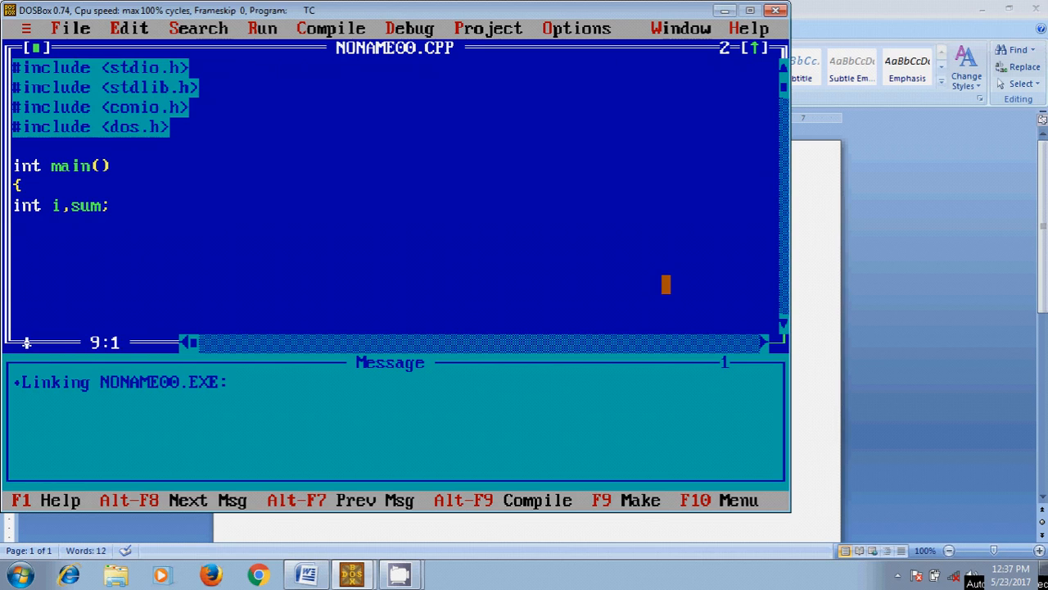
{"action": "key", "text": "Enter"}
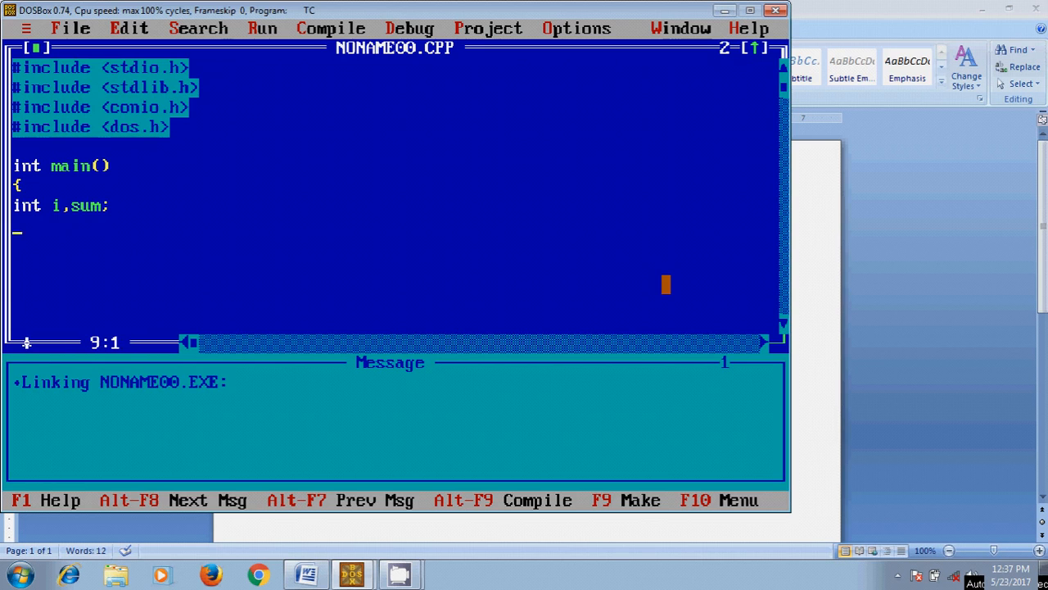
Add a clrscr(); call on its own line
{"action": "type", "text": "clrsc"}
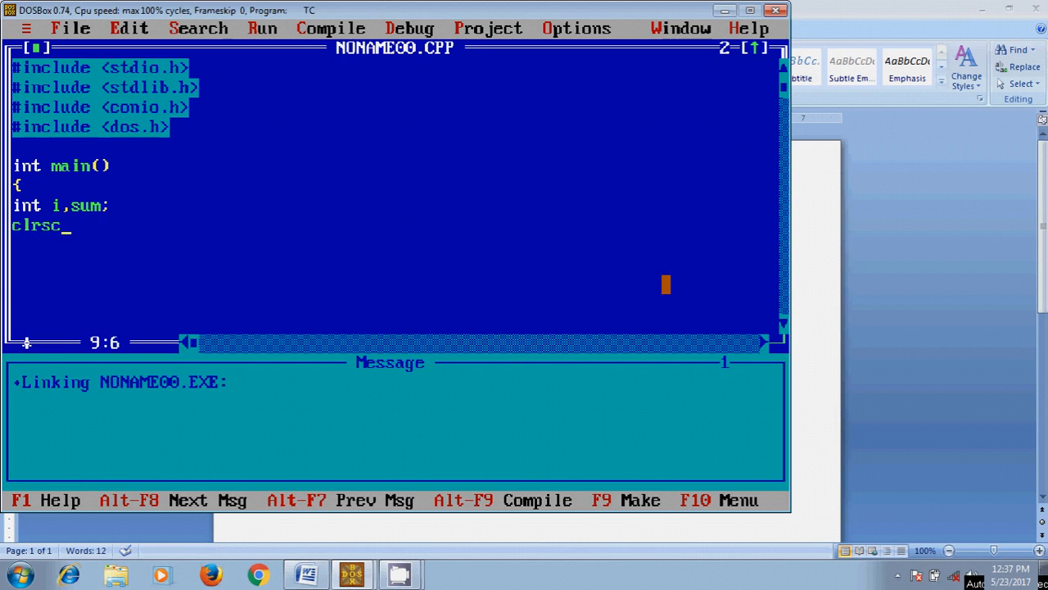
{"action": "type", "text": "r()"}
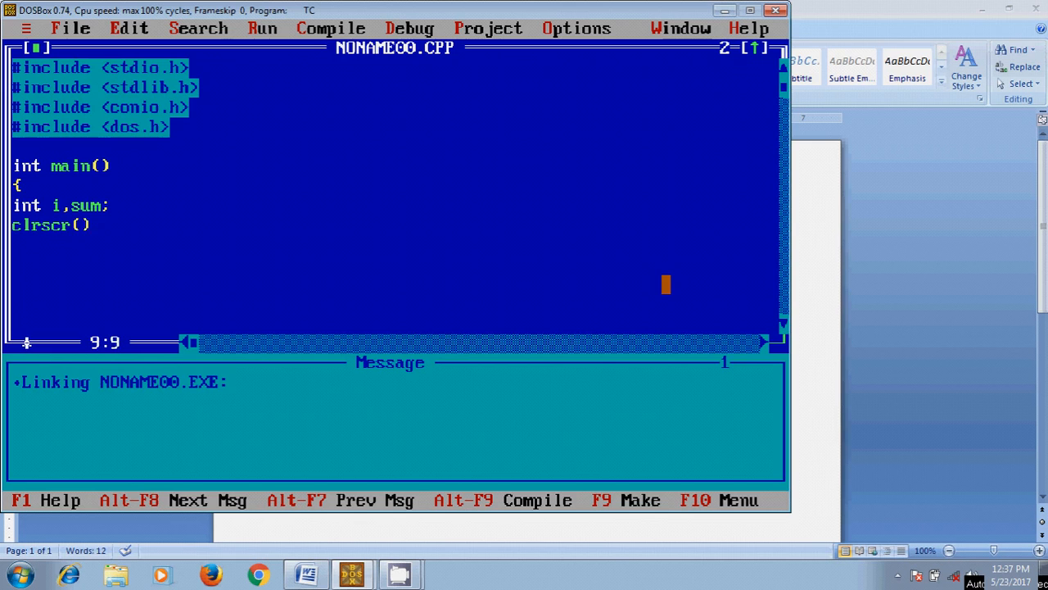
{"action": "type", "text": ";"}
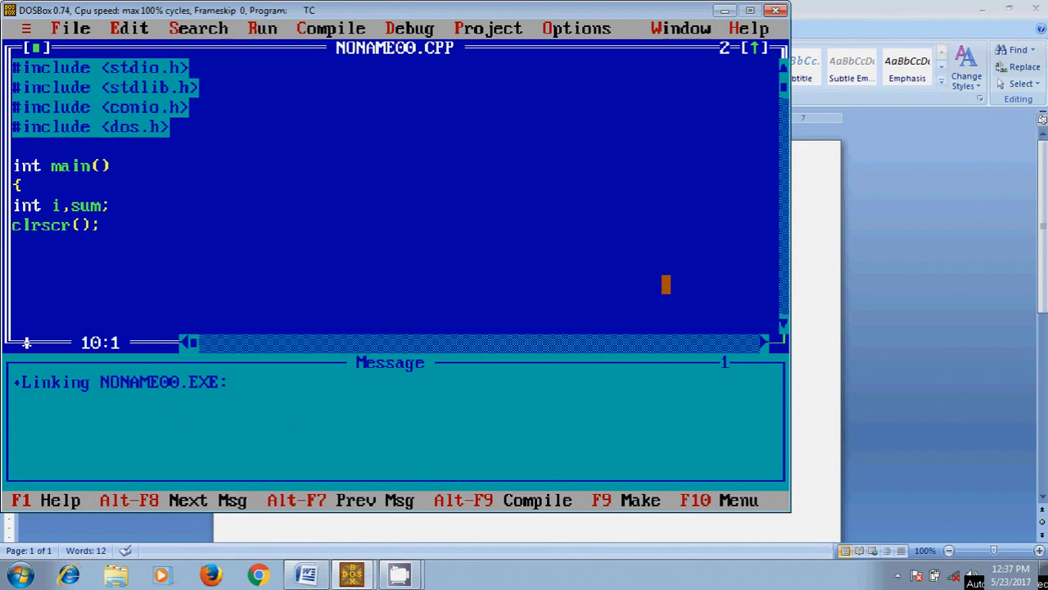
{"action": "key", "text": "Enter"}
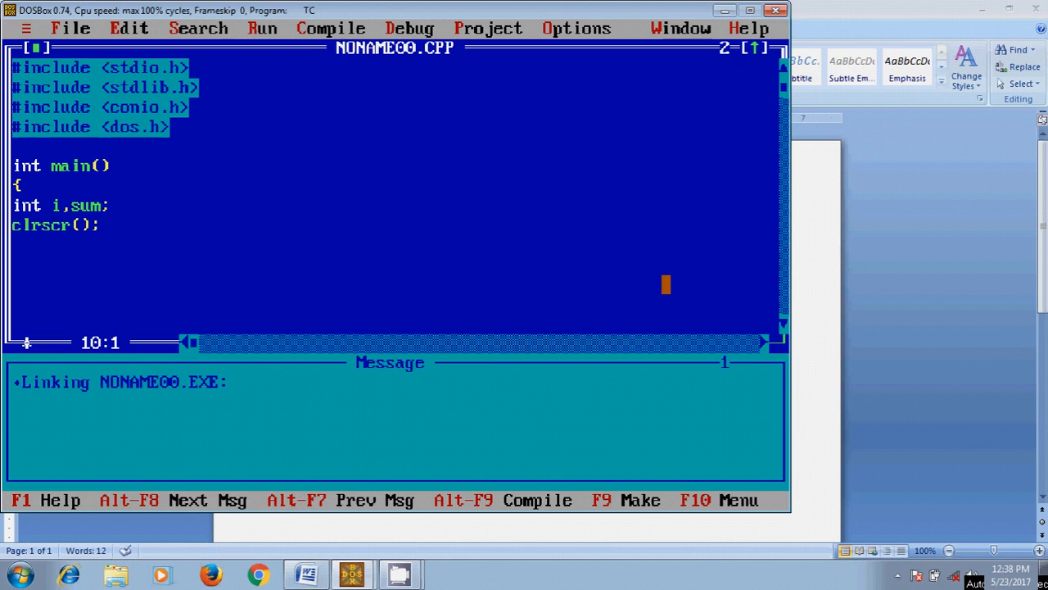
Add the line sum=sum+i; followed by an i++ line below clrscr();
{"action": "type", "text": "s"}
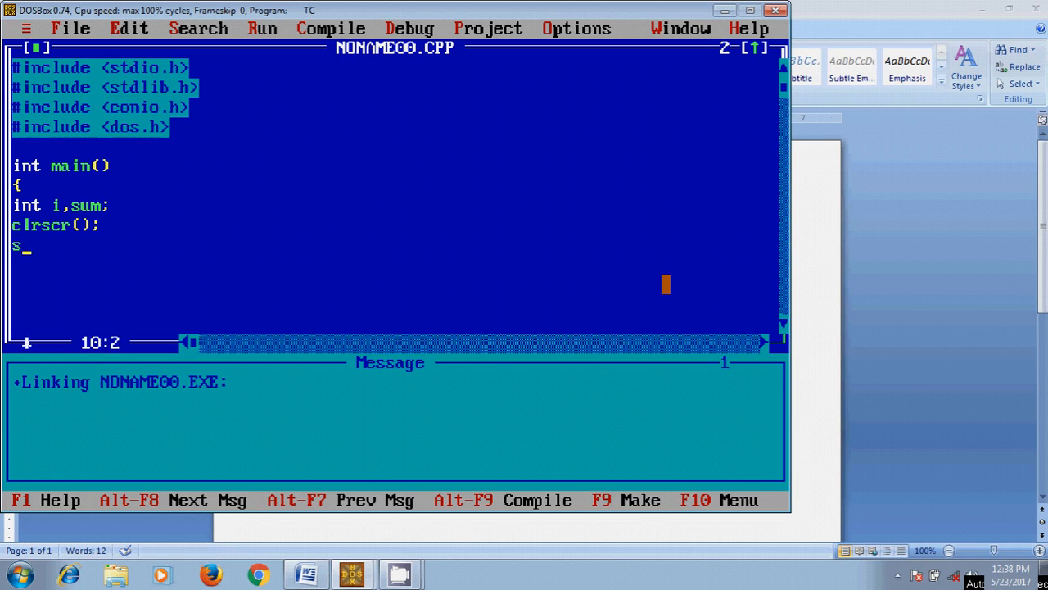
{"action": "type", "text": "um"}
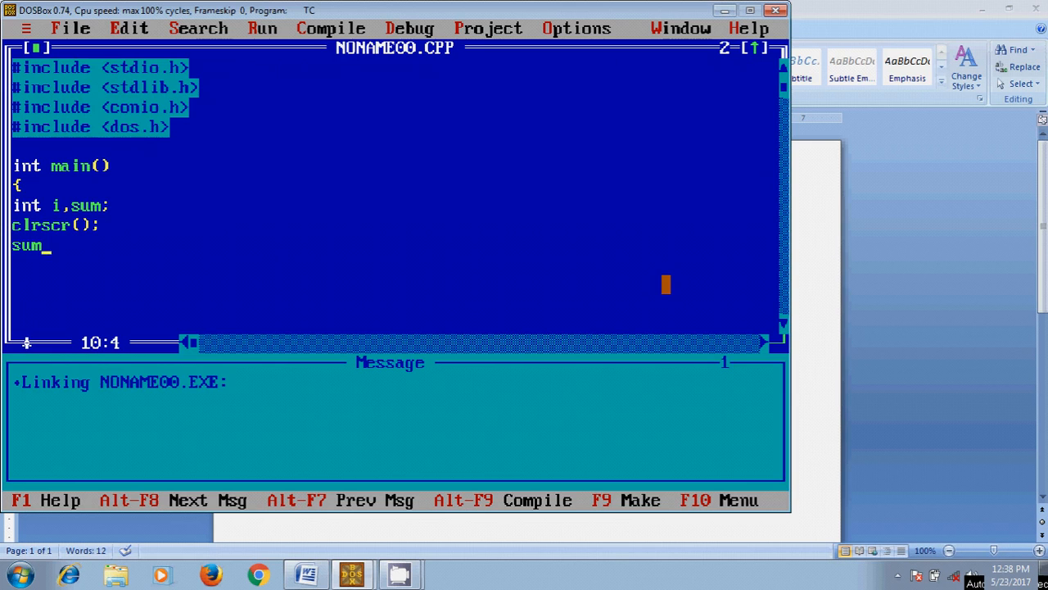
{"action": "type", "text": "=su"}
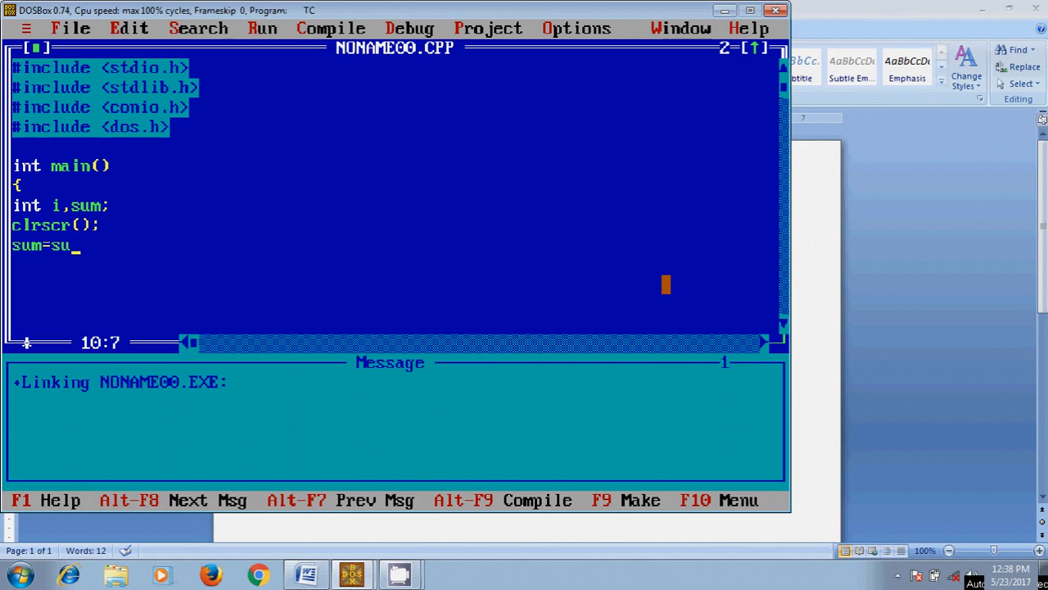
{"action": "type", "text": "m+"}
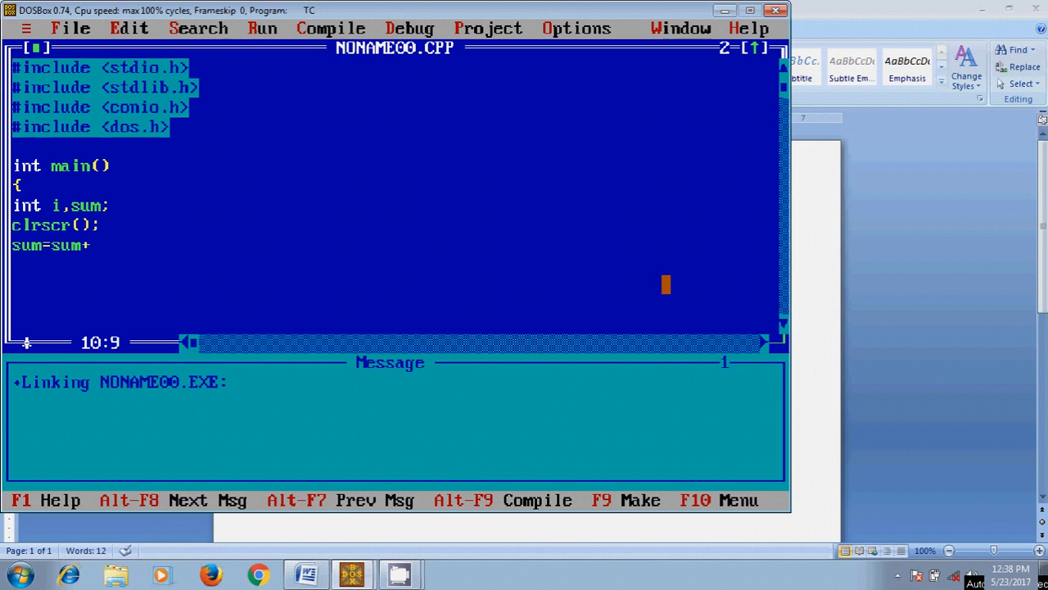
{"action": "type", "text": "i"}
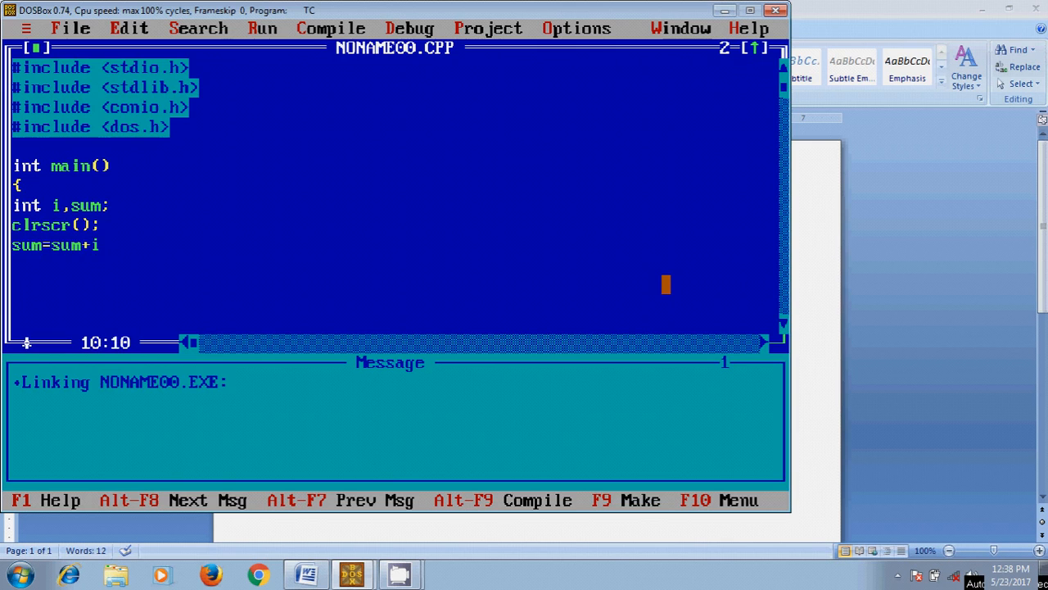
{"action": "key", "text": "Return"}
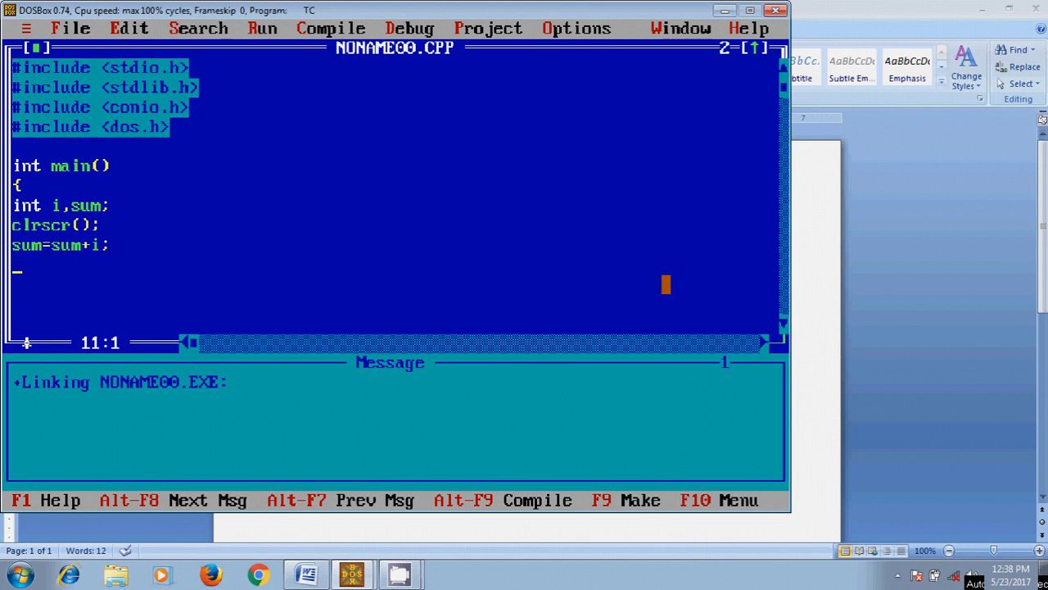
{"action": "type", "text": "i"}
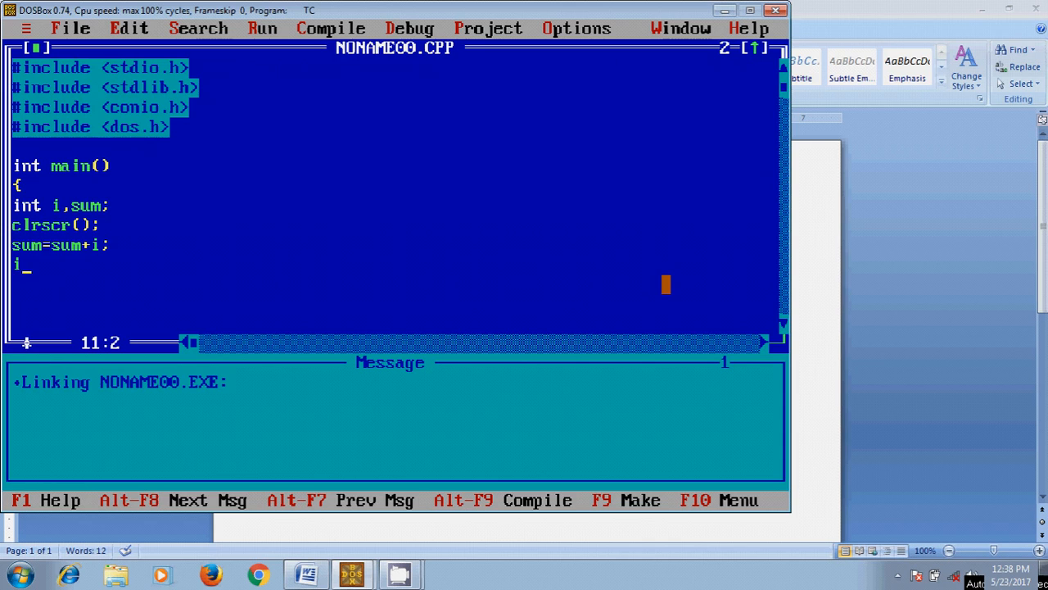
{"action": "type", "text": "++"}
{"action": "left_click", "coordinate": [72, 205]}
{"action": "type", "text": "="}
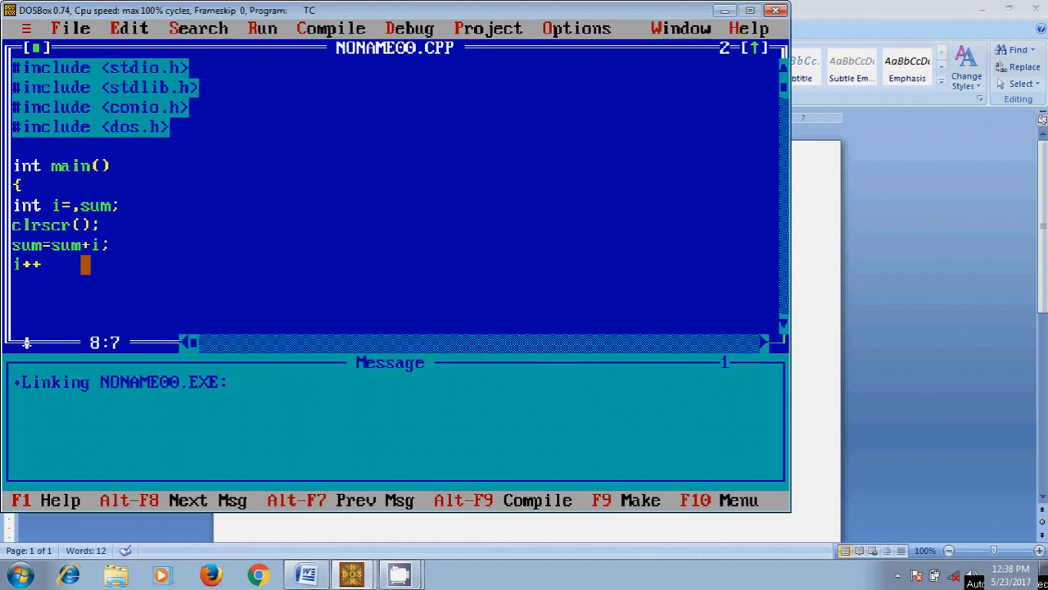
Enter 1 after i= so the declaration reads int i=1,sum;
{"action": "type", "text": "1"}
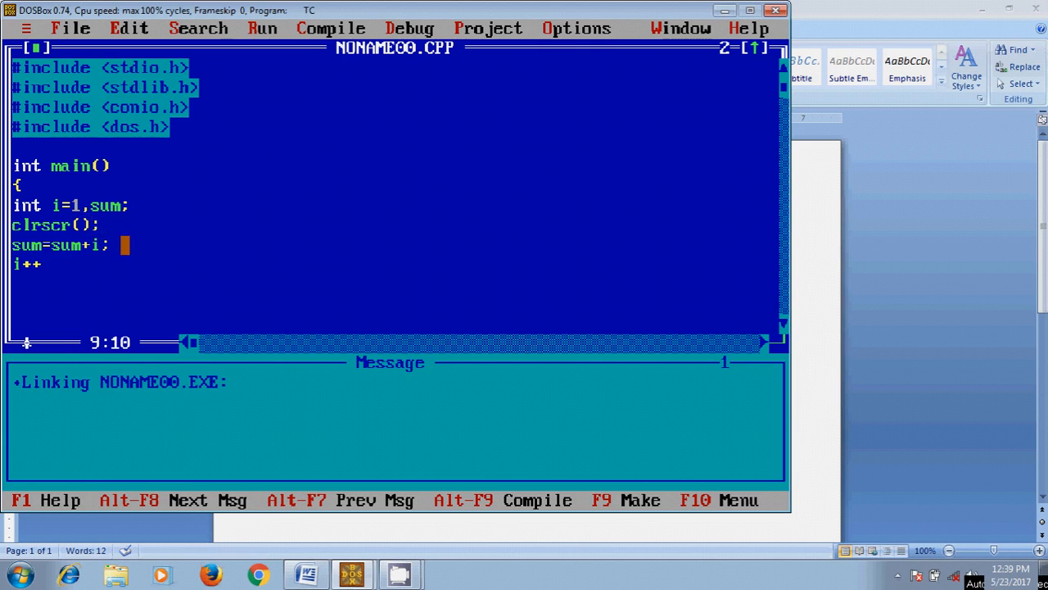
Add a while(i<=10) loop header with an opening brace
{"action": "type", "text": "w"}
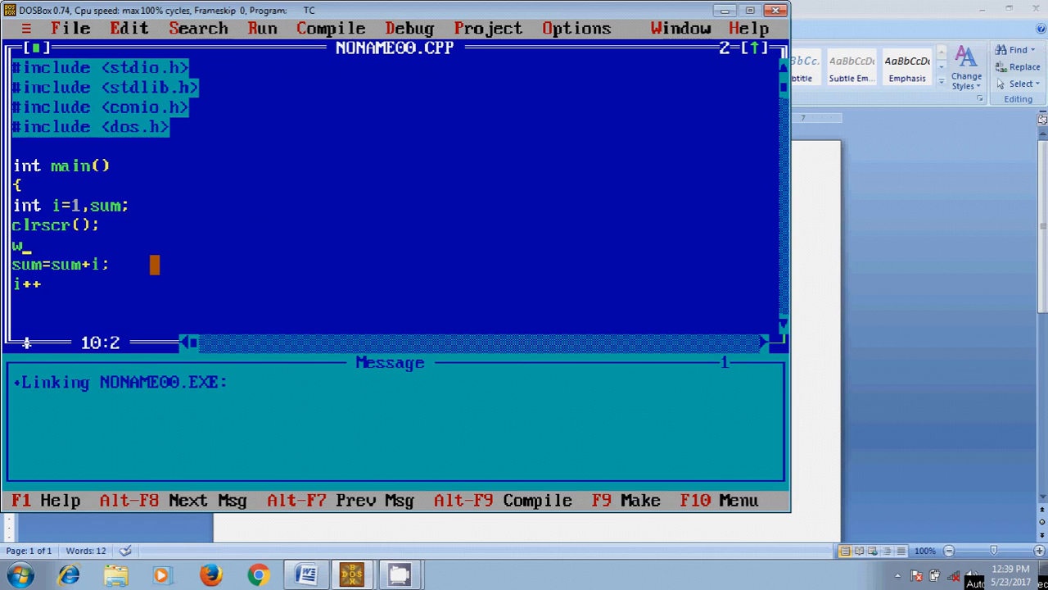
{"action": "type", "text": "hile("}
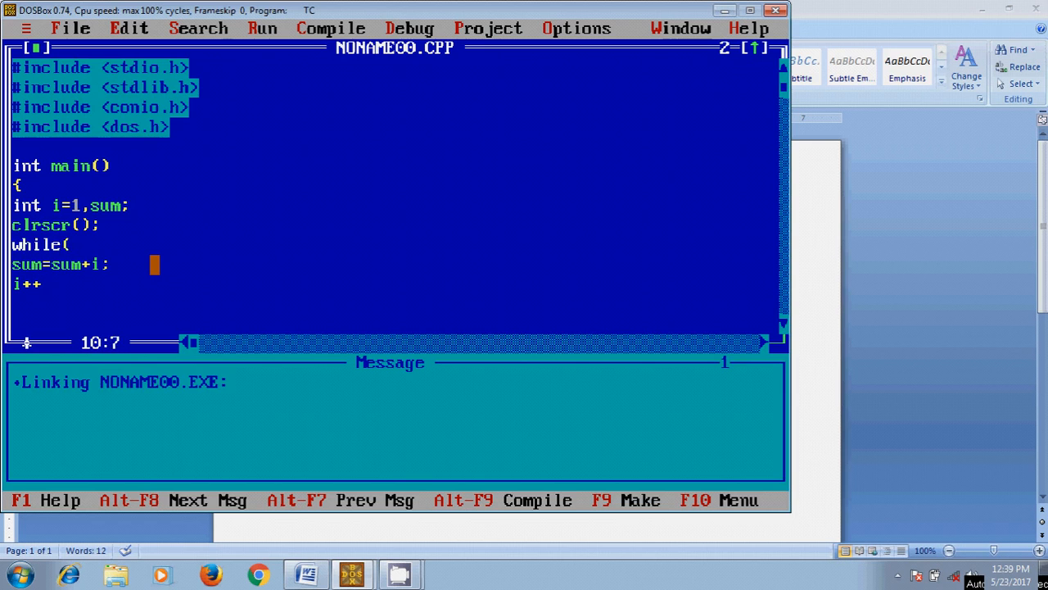
{"action": "type", "text": "i<"}
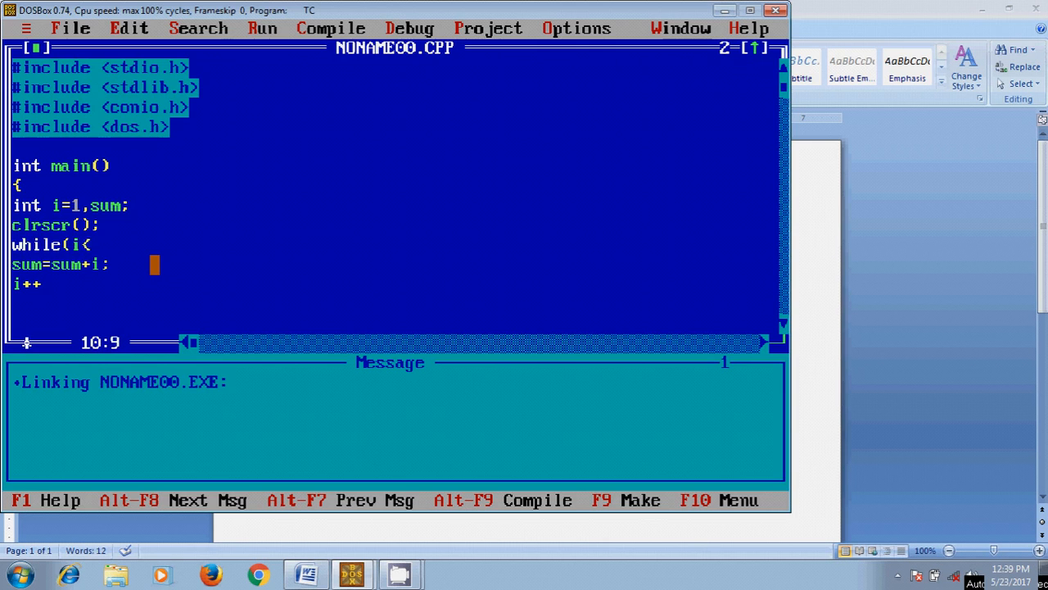
{"action": "type", "text": "=10"}
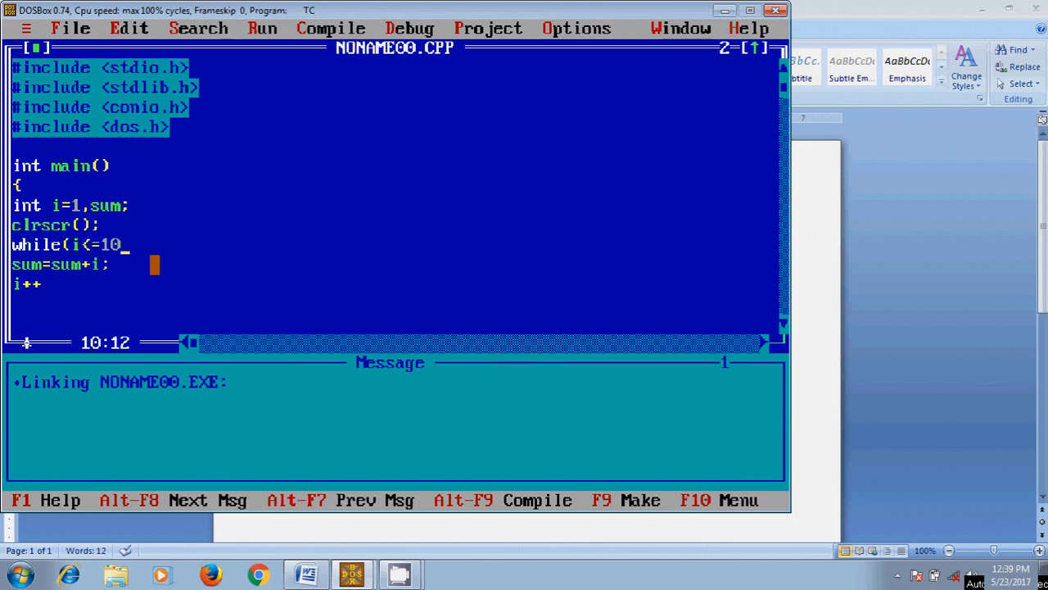
{"action": "type", "text": ")"}
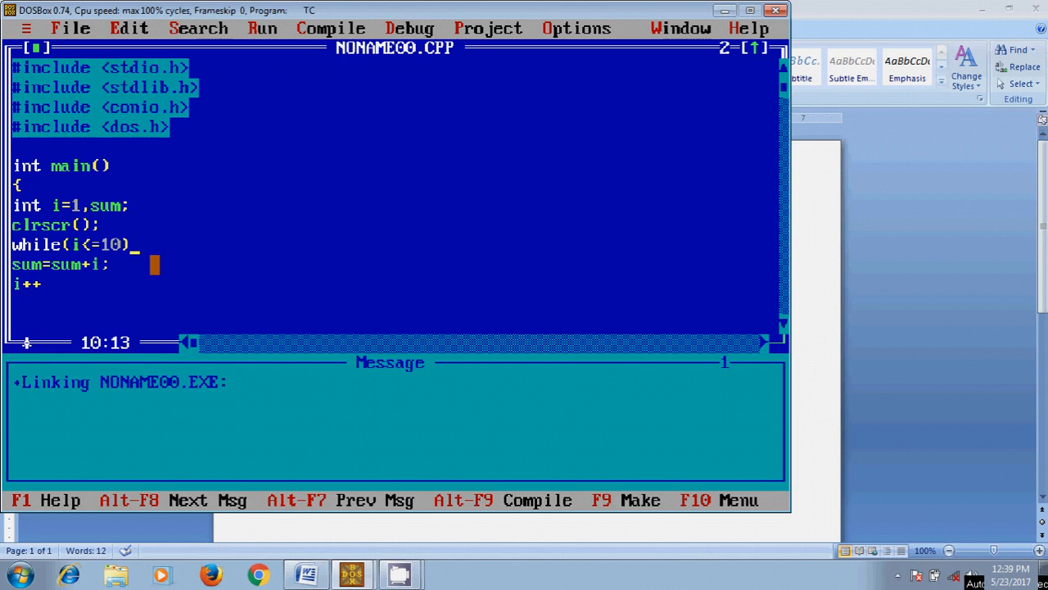
{"action": "key", "text": "enter"}
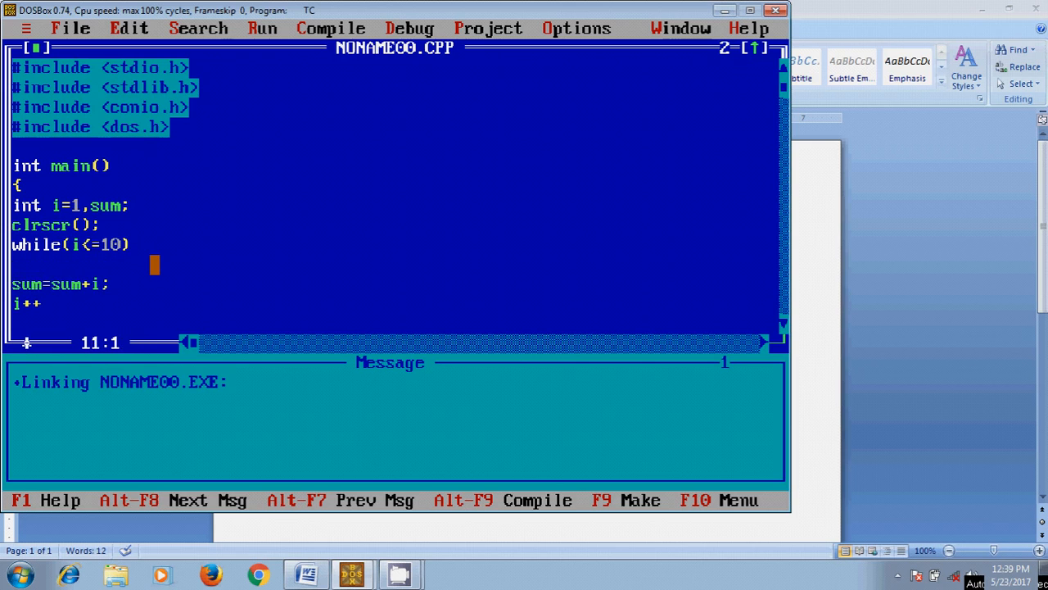
{"action": "type", "text": "{"}
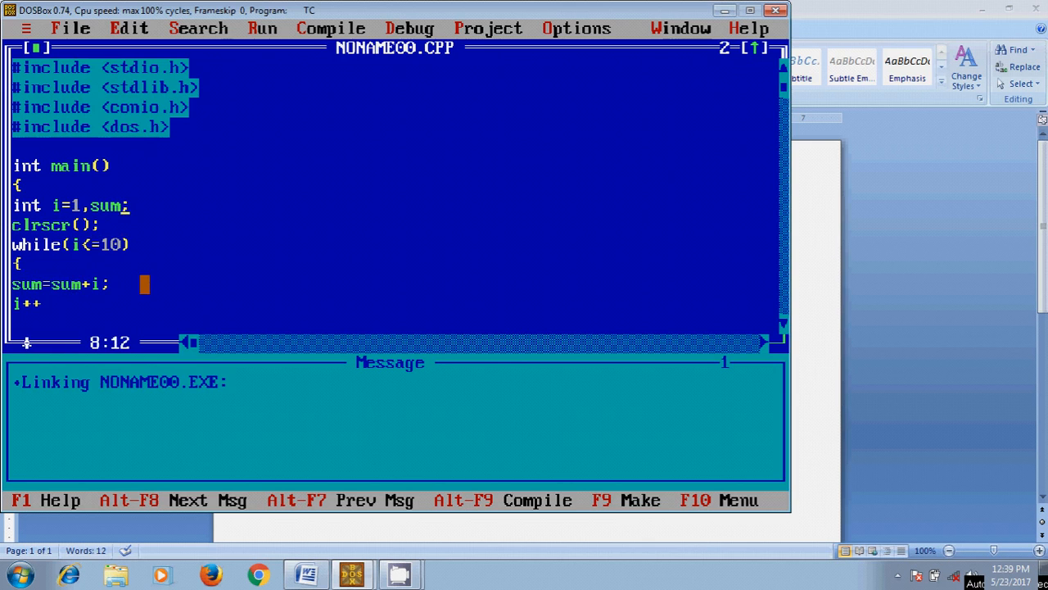
Initialise sum to 0 and end the i++ line with a semicolon
{"action": "type", "text": "=0"}
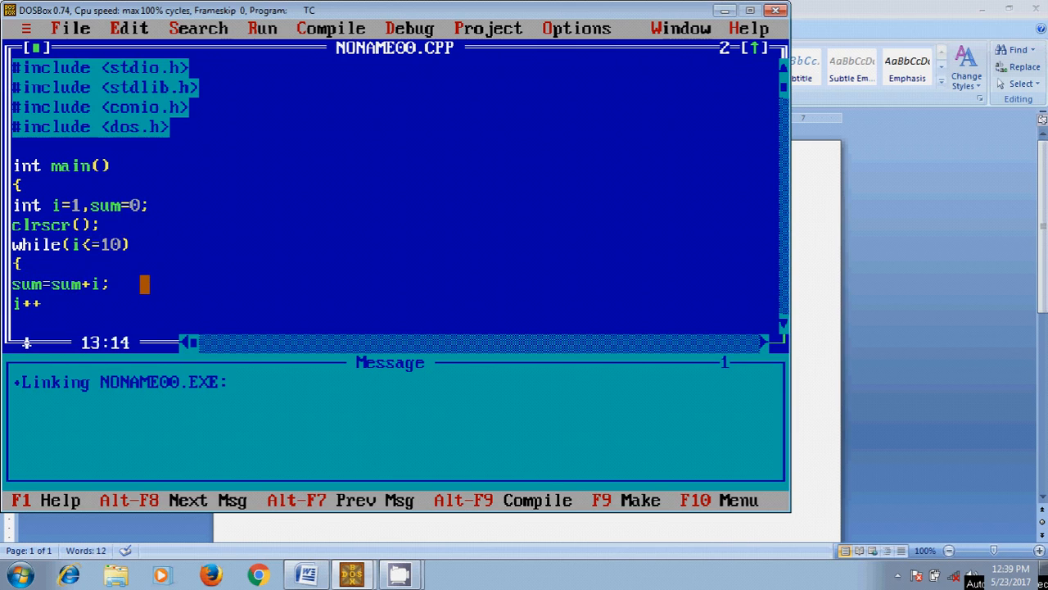
{"action": "key", "text": "Home"}
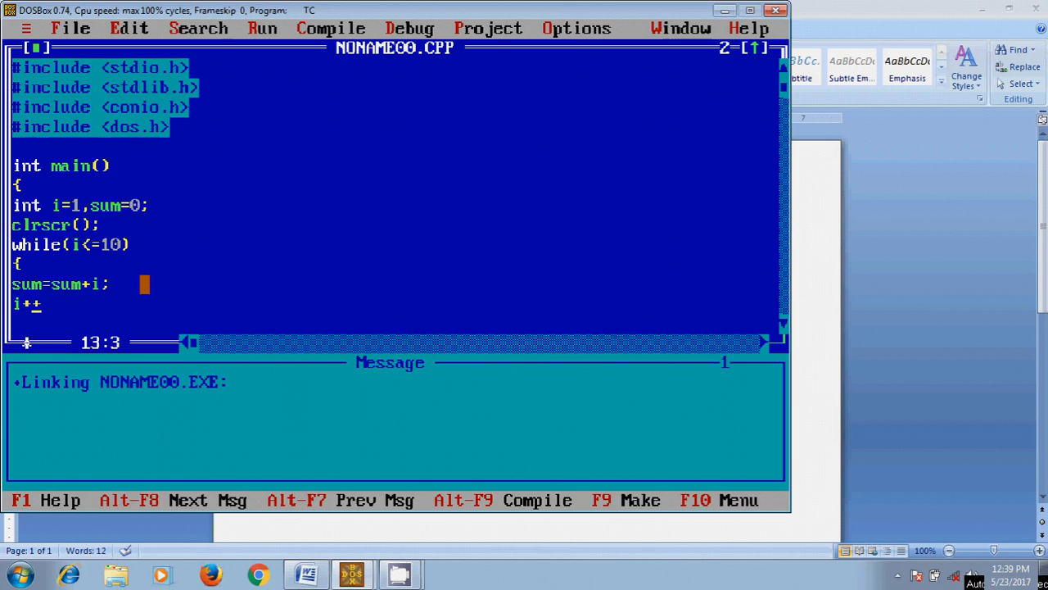
{"action": "type", "text": ";"}
{"action": "type", "text": "}"}
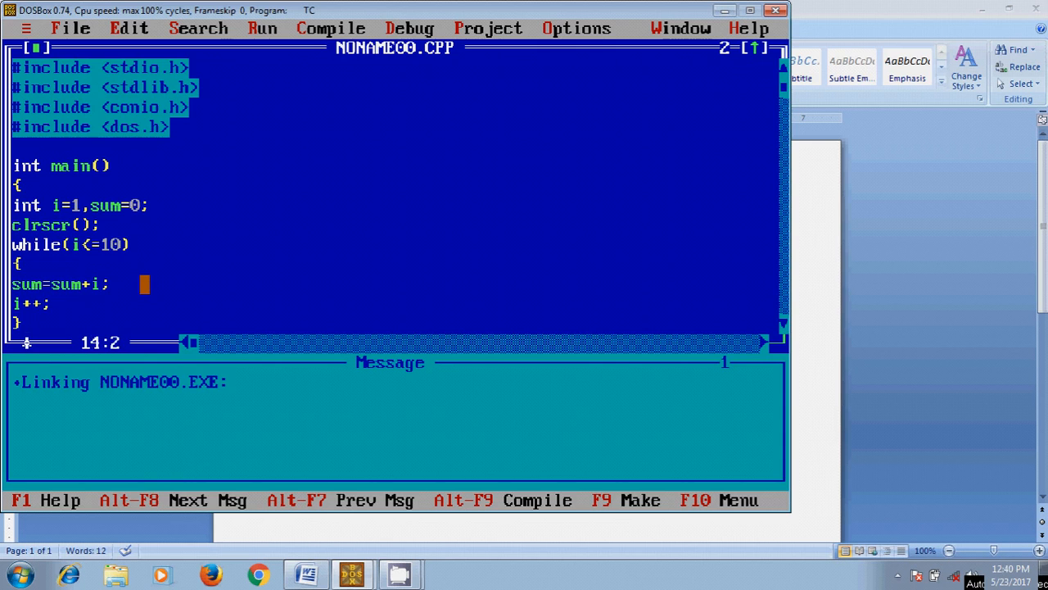
Add printf("1+2+3+4+5+6+7+8+9+10=%d", sum) after the loop
{"action": "type", "text": "p"}
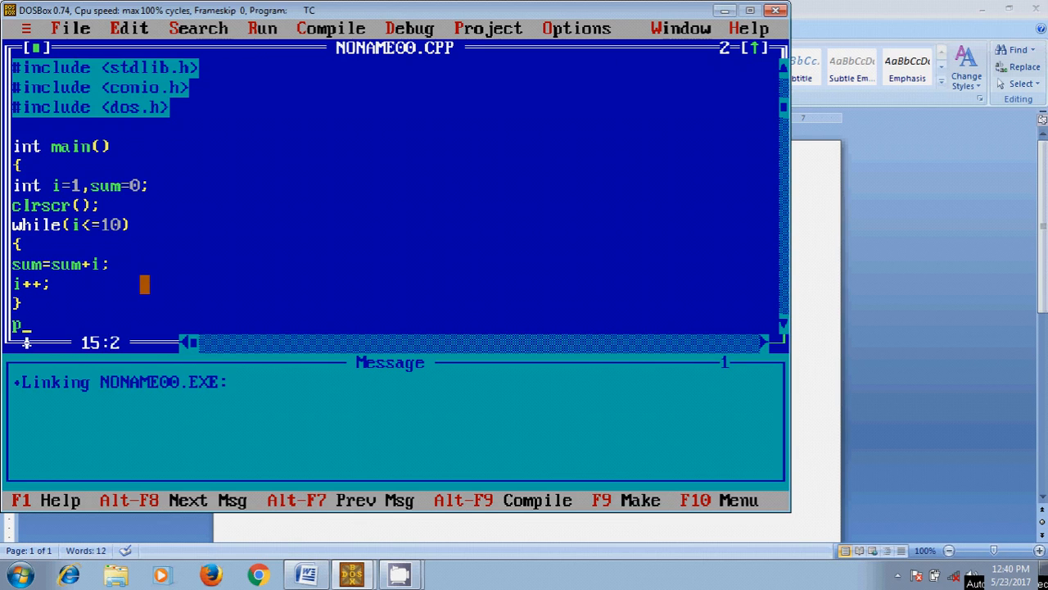
{"action": "type", "text": "rintf"}
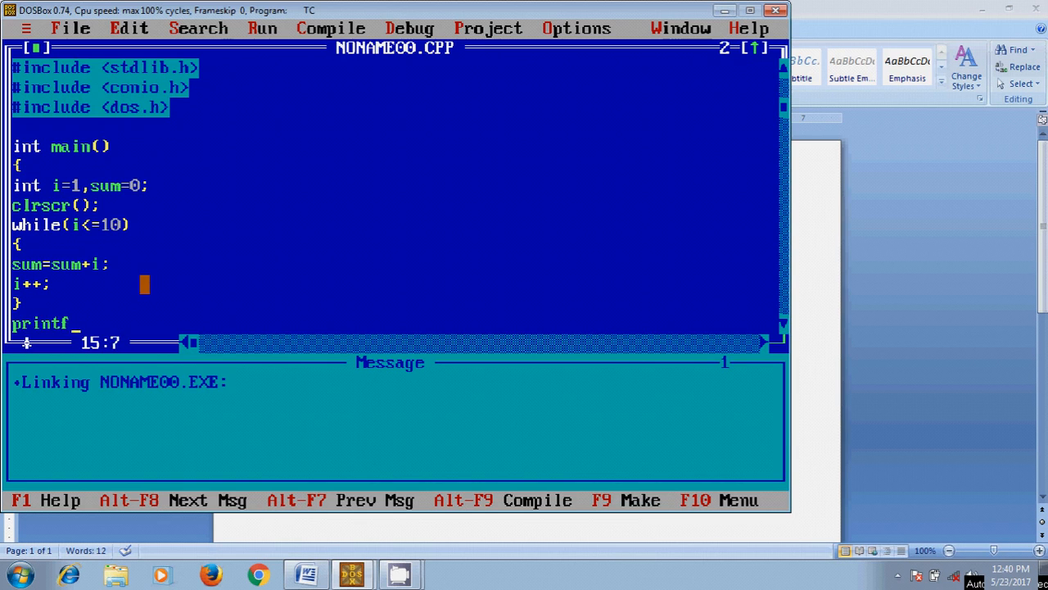
{"action": "type", "text": "(\""}
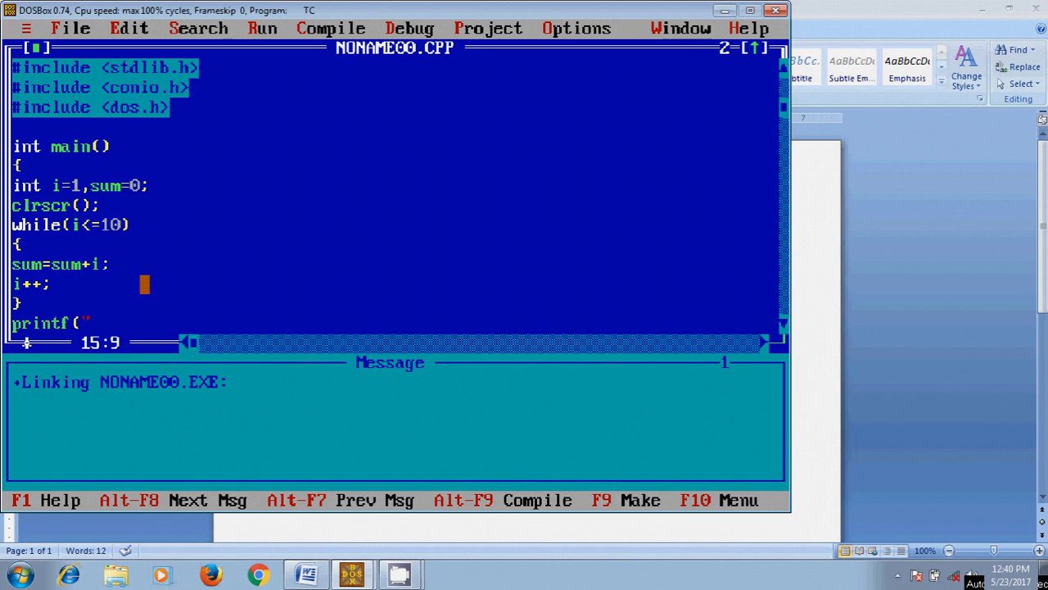
{"action": "type", "text": "1+"}
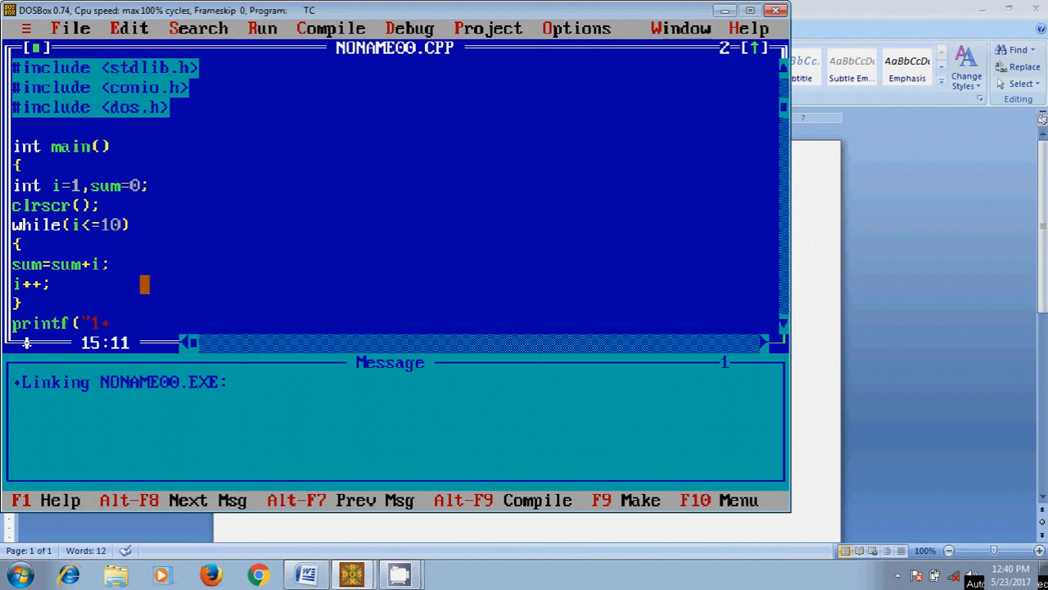
{"action": "type", "text": "2+3+4+"}
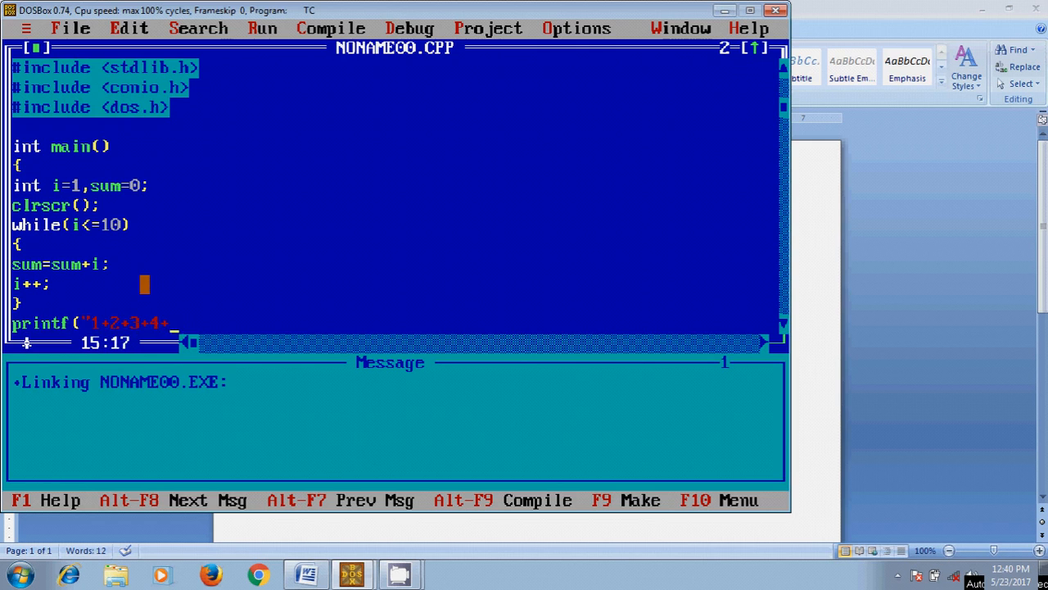
{"action": "type", "text": "5+"}
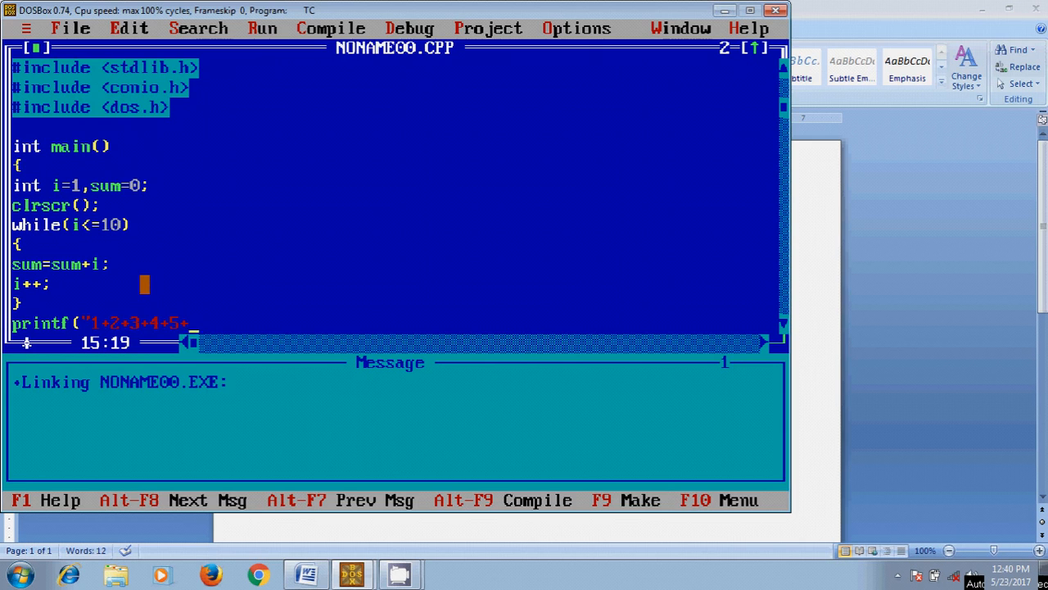
{"action": "type", "text": "6+7"}
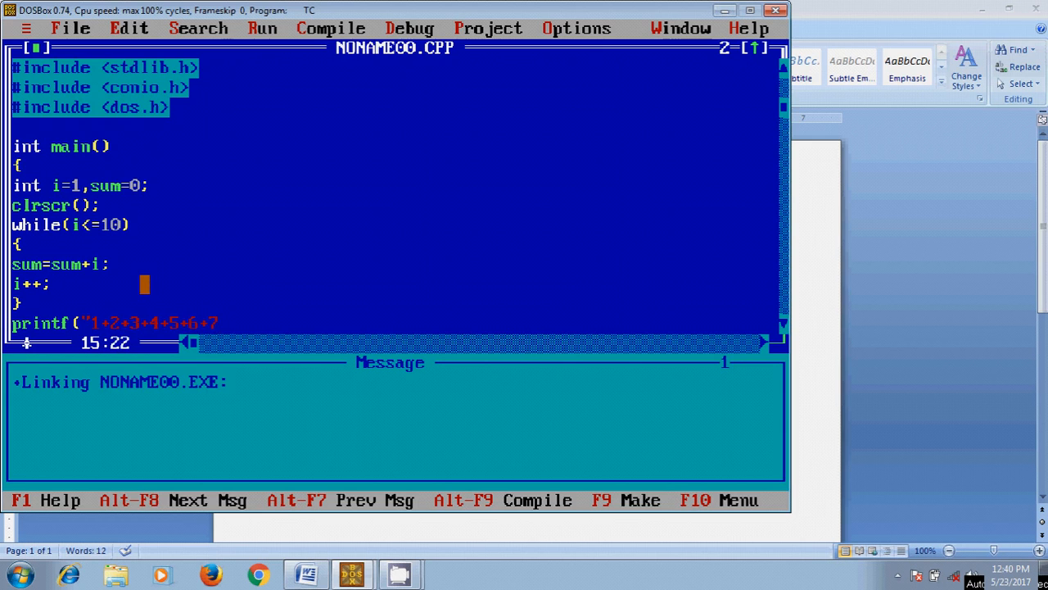
{"action": "type", "text": "+8+"}
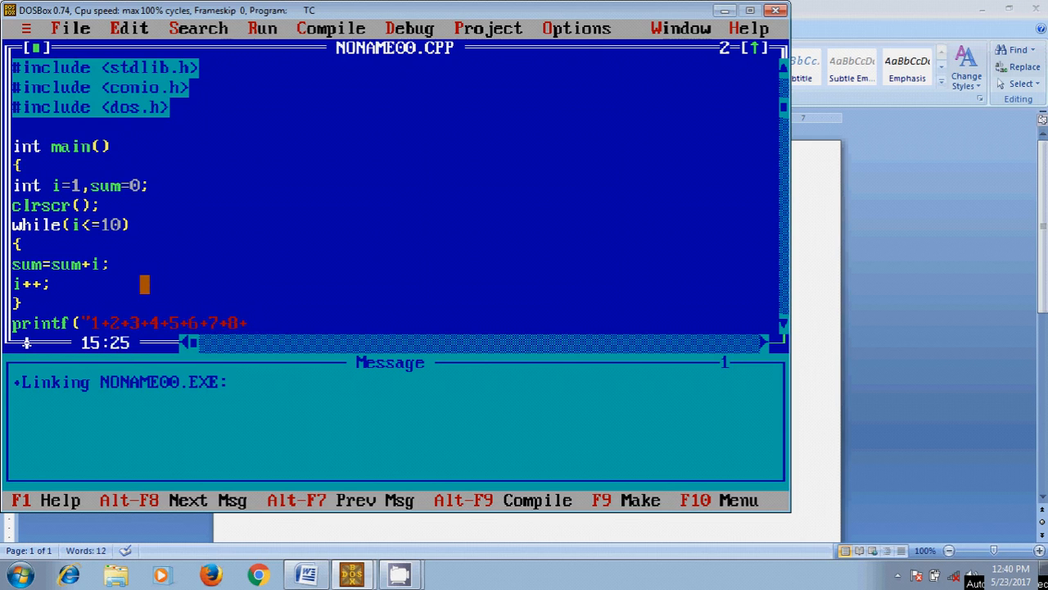
{"action": "type", "text": "+9+10"}
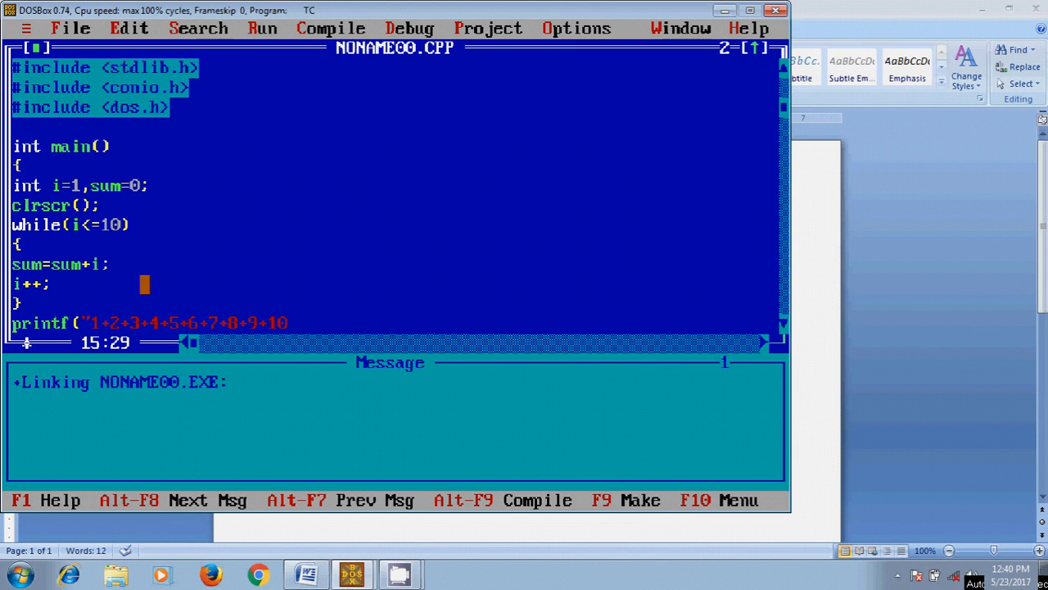
{"action": "type", "text": "="}
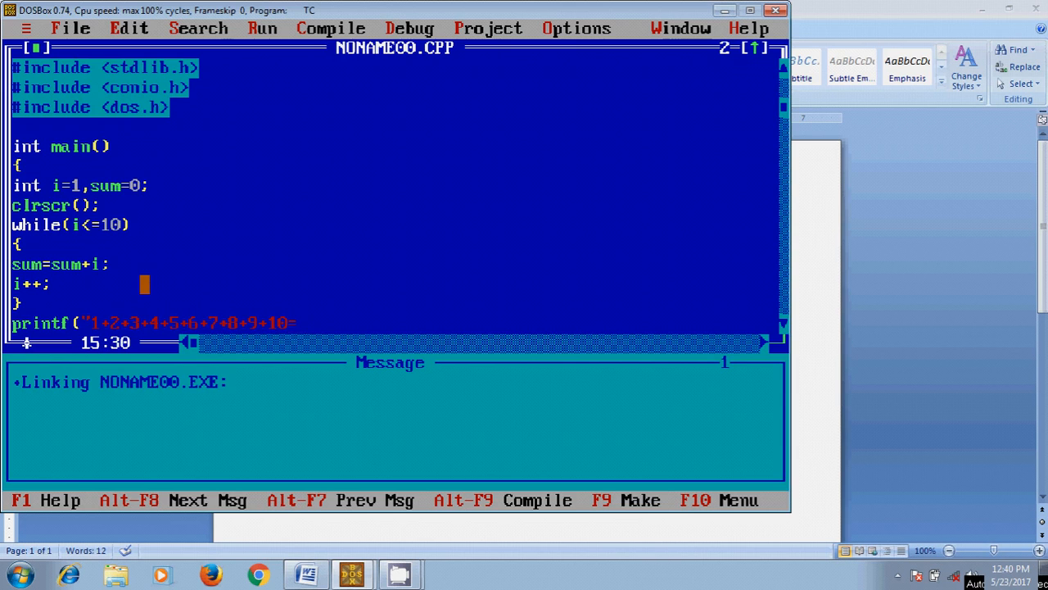
{"action": "type", "text": "%"}
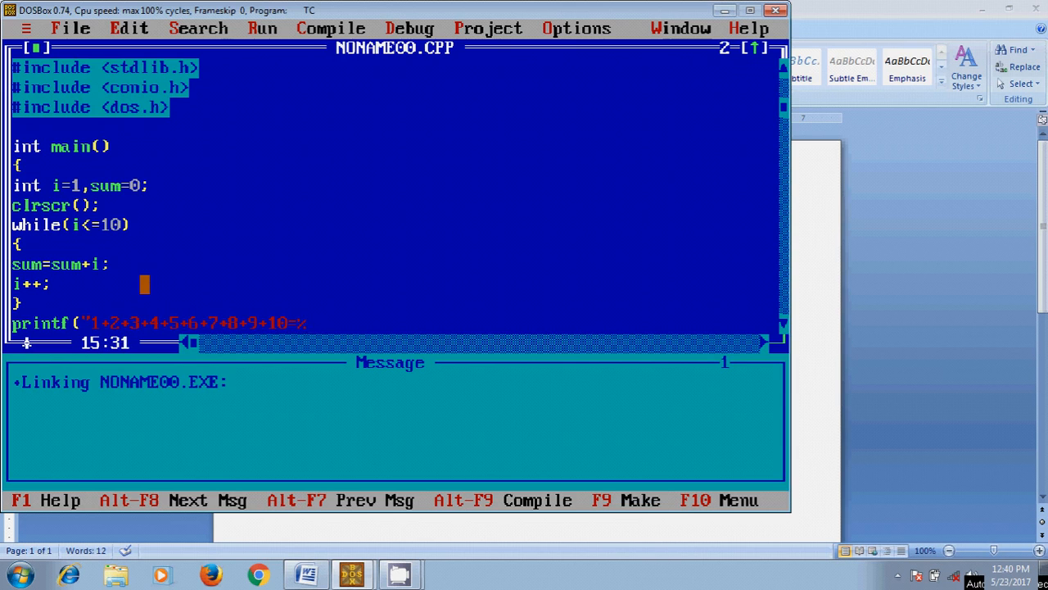
{"action": "type", "text": "d"}
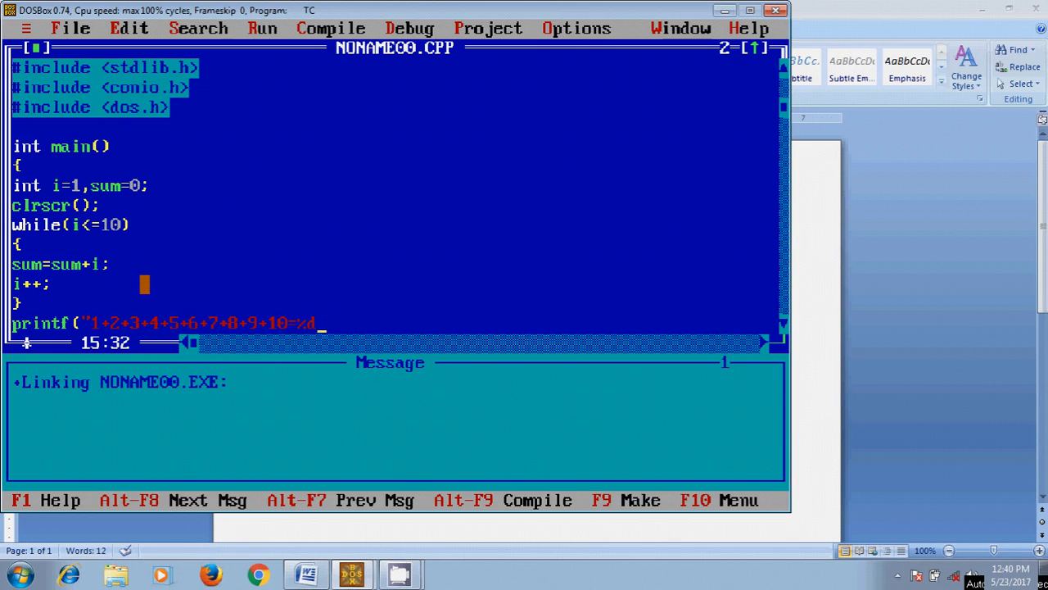
{"action": "type", "text": "\","}
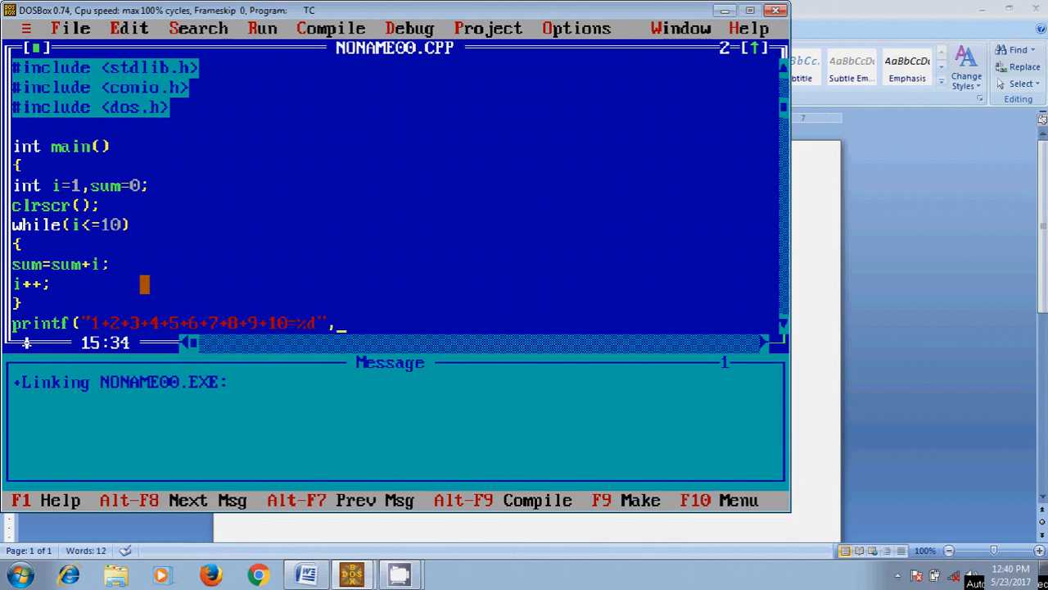
{"action": "type", "text": "sum);"}
{"action": "type", "text": "getch();"}
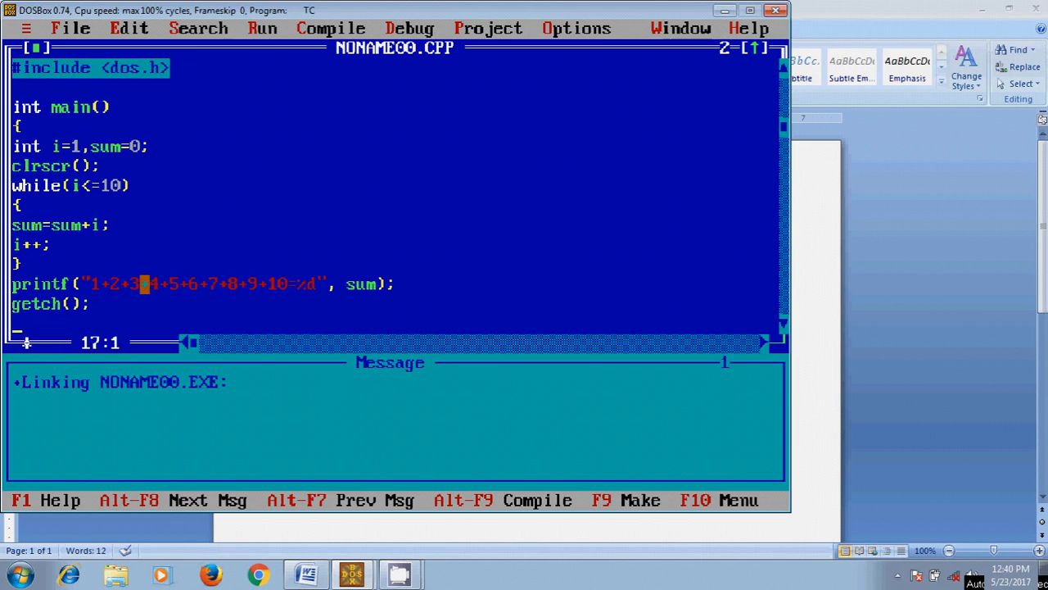
Add return 0; and close the main function body
{"action": "type", "text": "return"}
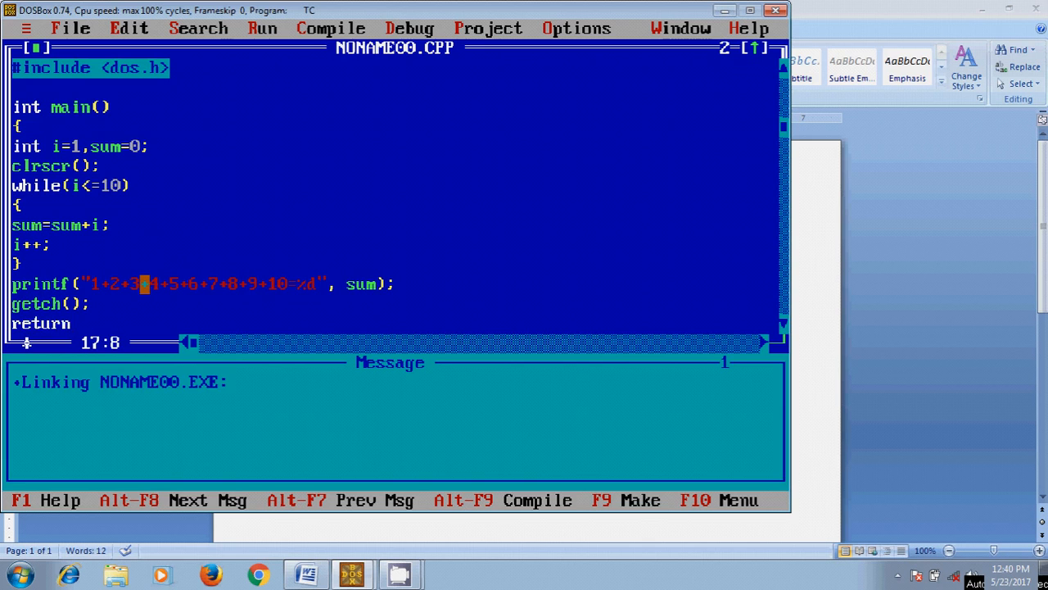
{"action": "type", "text": "0;"}
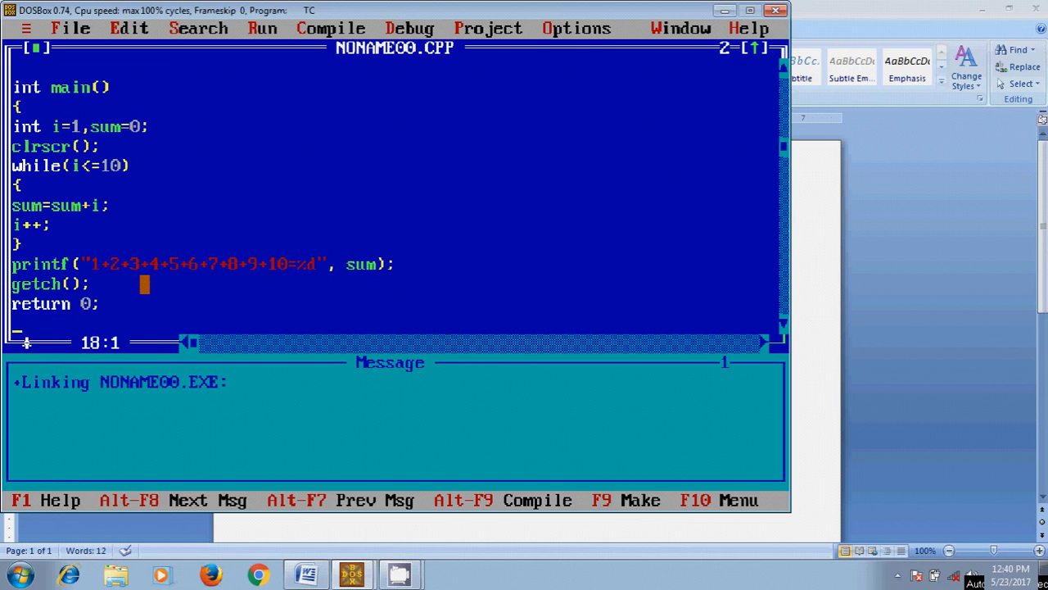
{"action": "key", "text": "Right"}
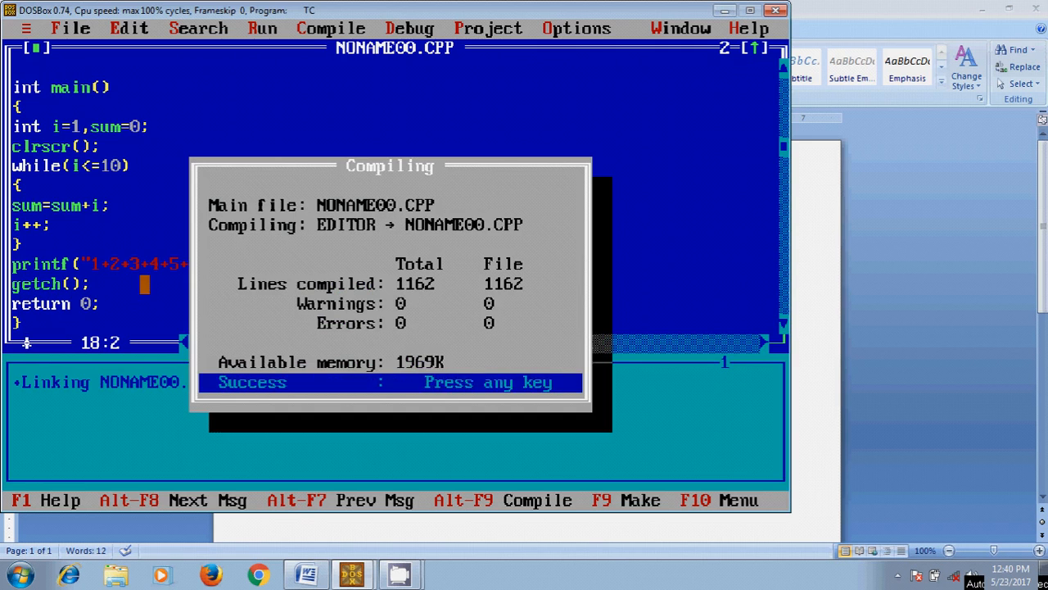
Dismiss the successful compile result and save, overwriting NONAME00.CPP
{"action": "key", "text": "enter"}
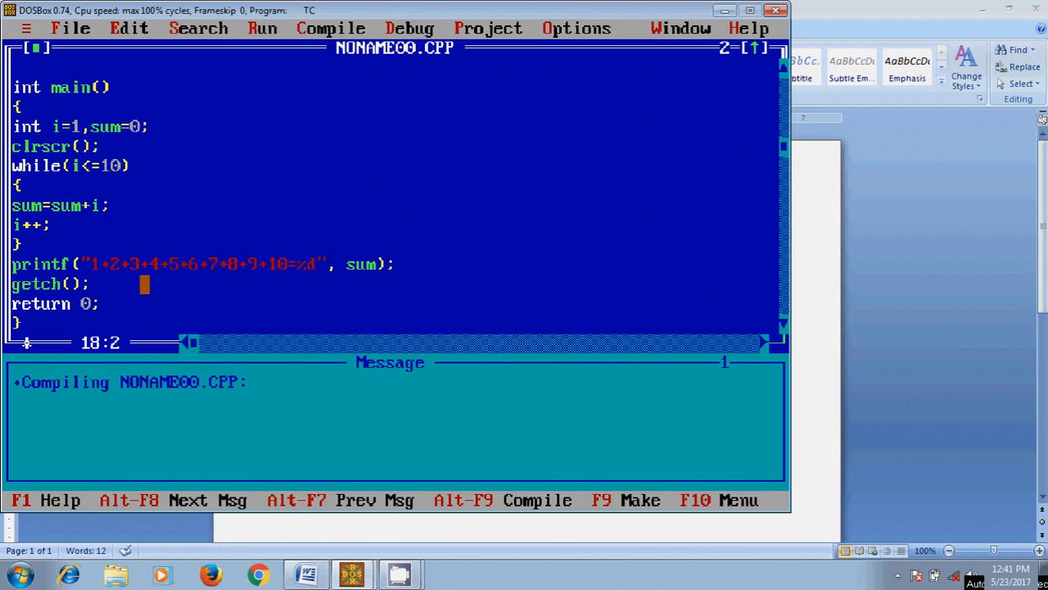
{"action": "left_click", "coordinate": [70, 27]}
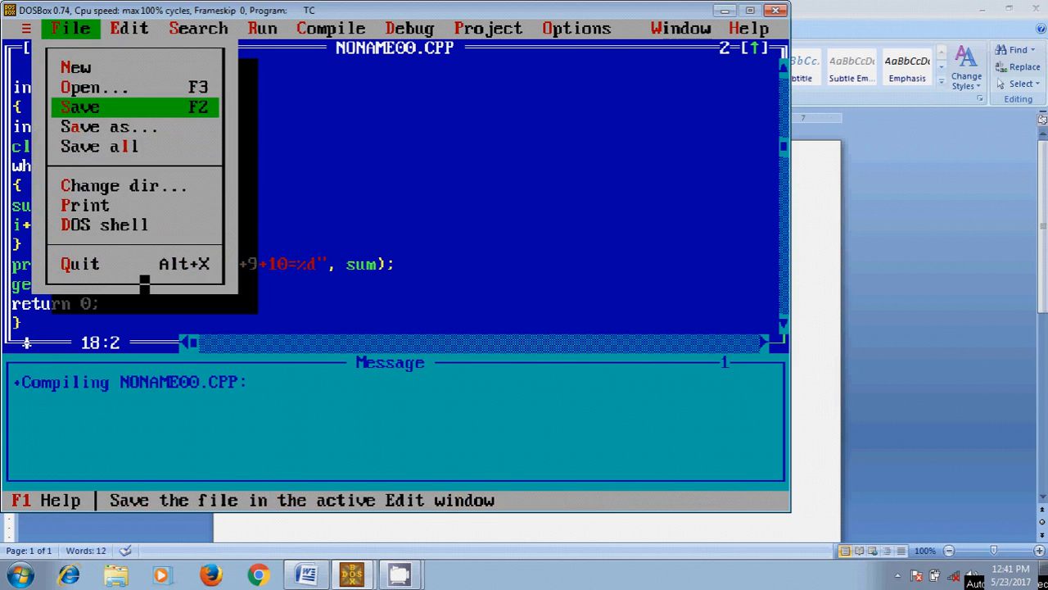
{"action": "left_click", "coordinate": [79, 107]}
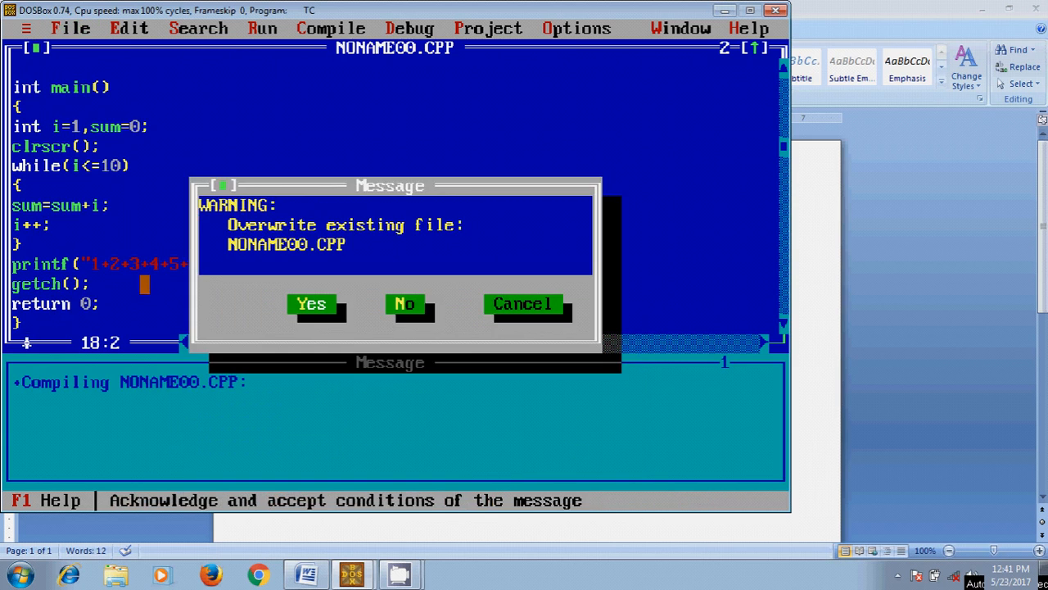
{"action": "left_click", "coordinate": [311, 304]}
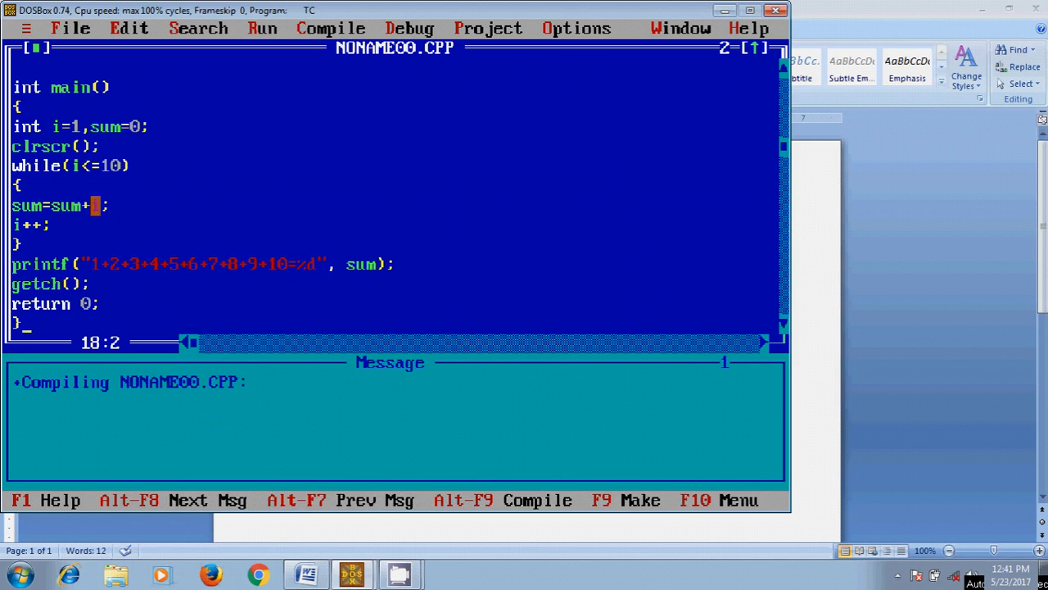
{"action": "type", "text": "i"}
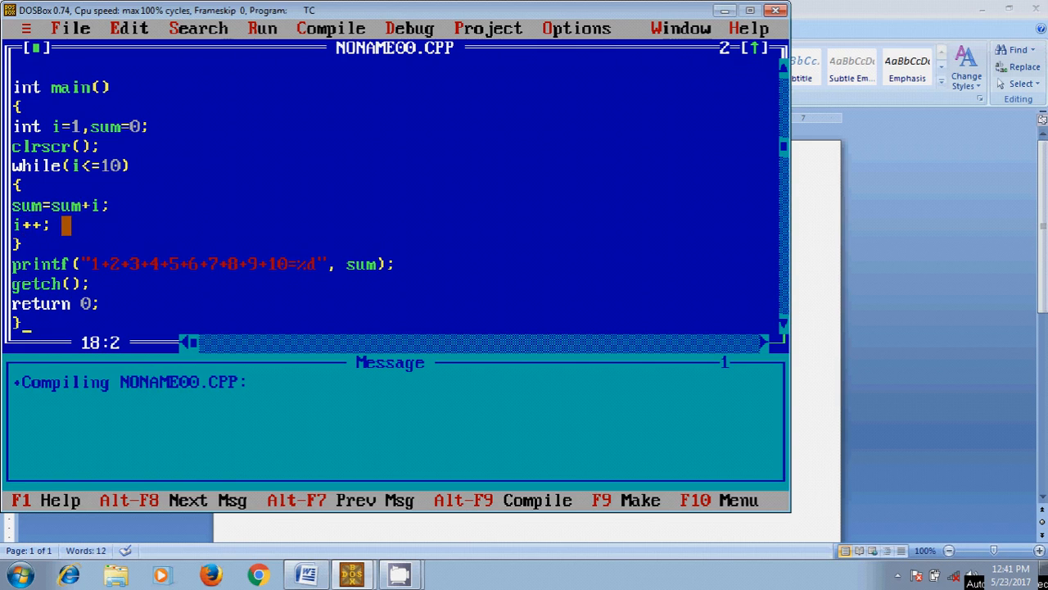
{"action": "left_click", "coordinate": [75, 165]}
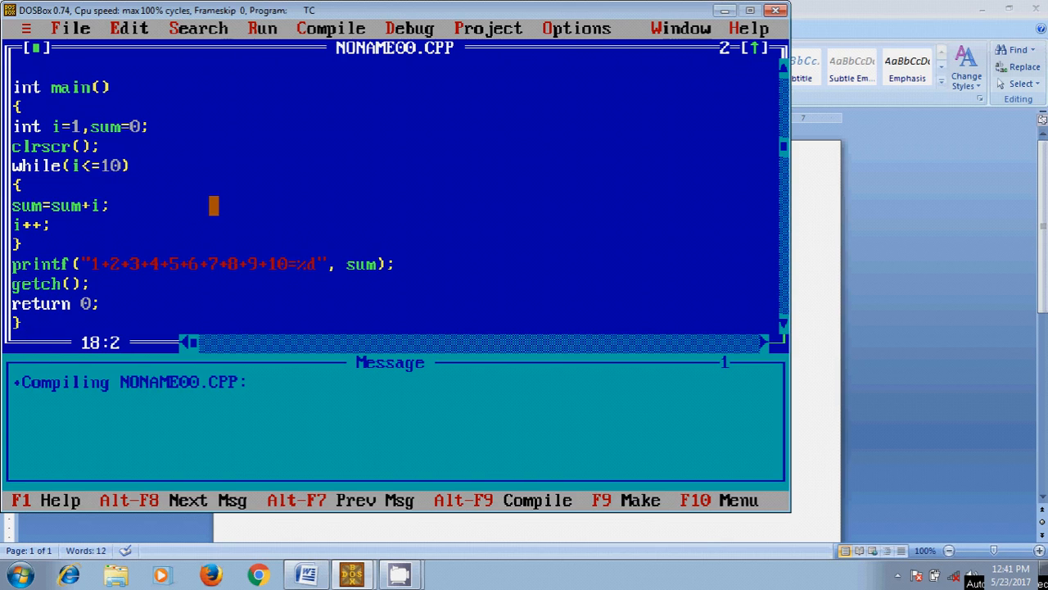
{"action": "left_click", "coordinate": [262, 28]}
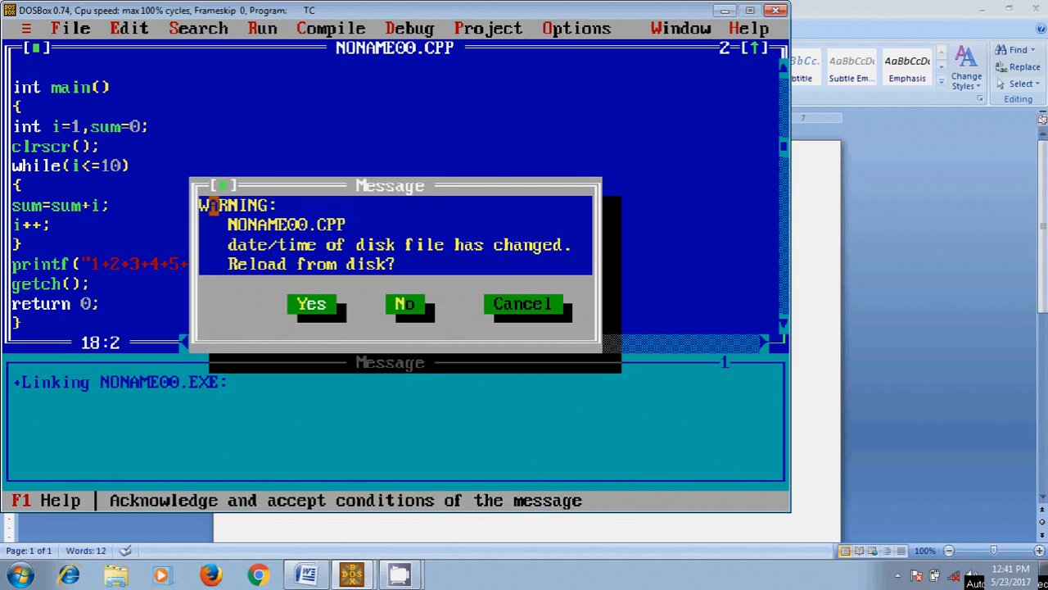
Answer the reload-from-disk warning for NONAME00.CPP during make and run
{"action": "left_click", "coordinate": [311, 304]}
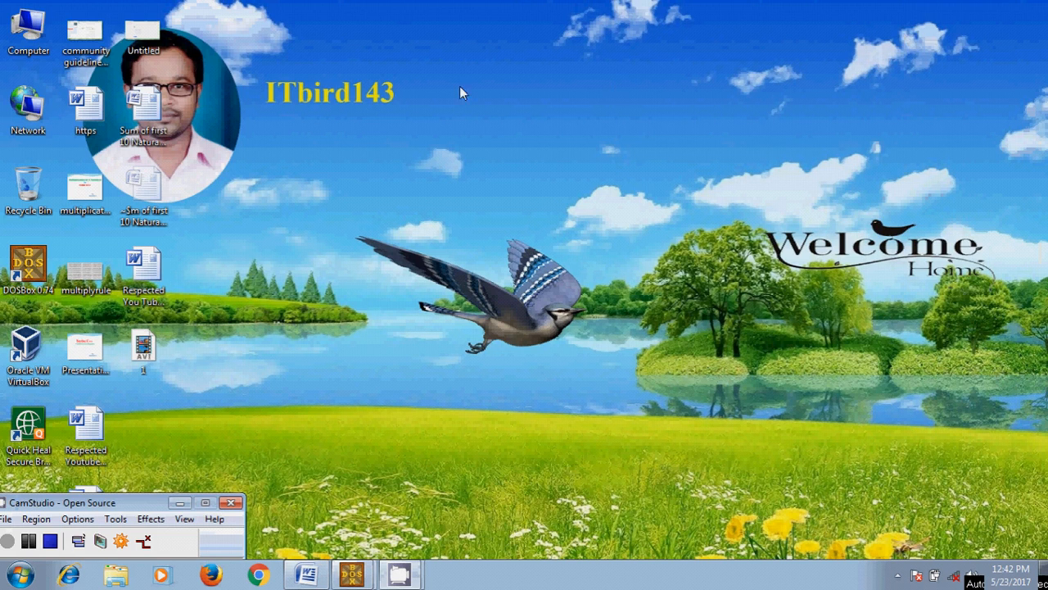
{"action": "mouse_move", "coordinate": [321, 129]}
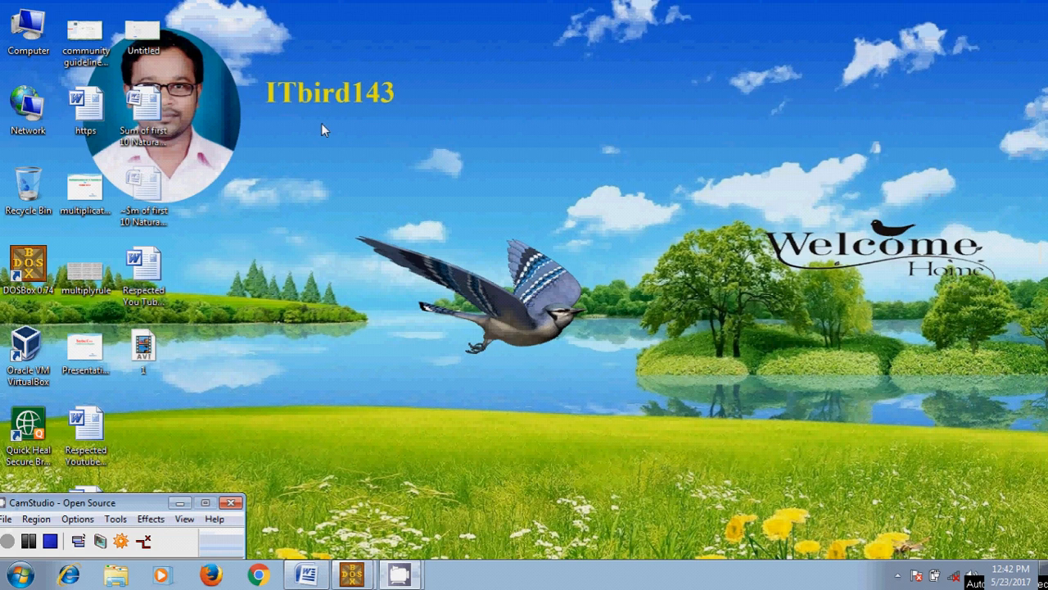